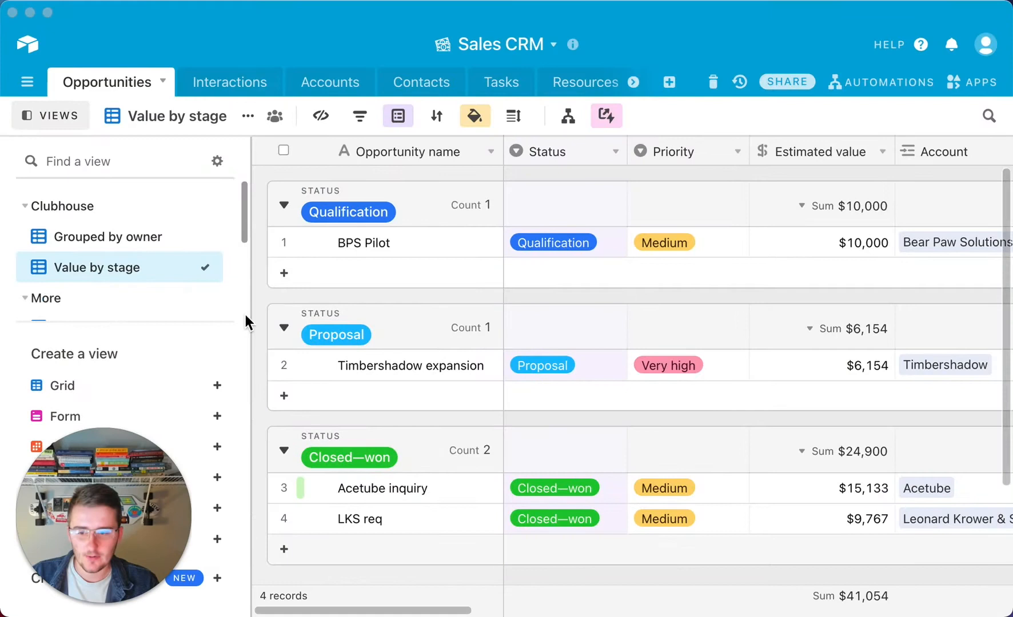
mouse_move(613, 202)
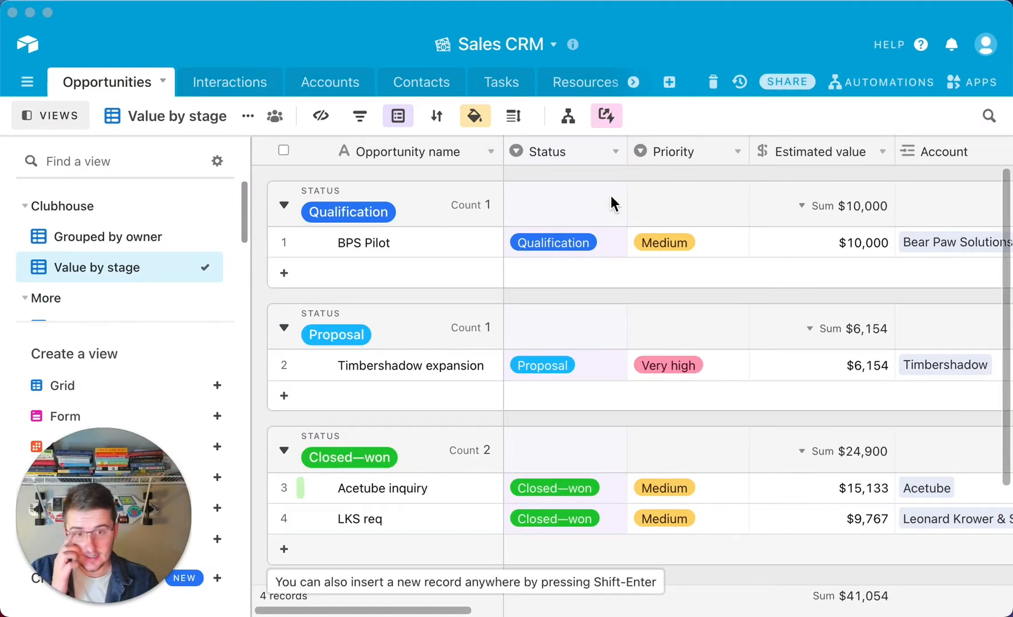
mouse_move(262, 85)
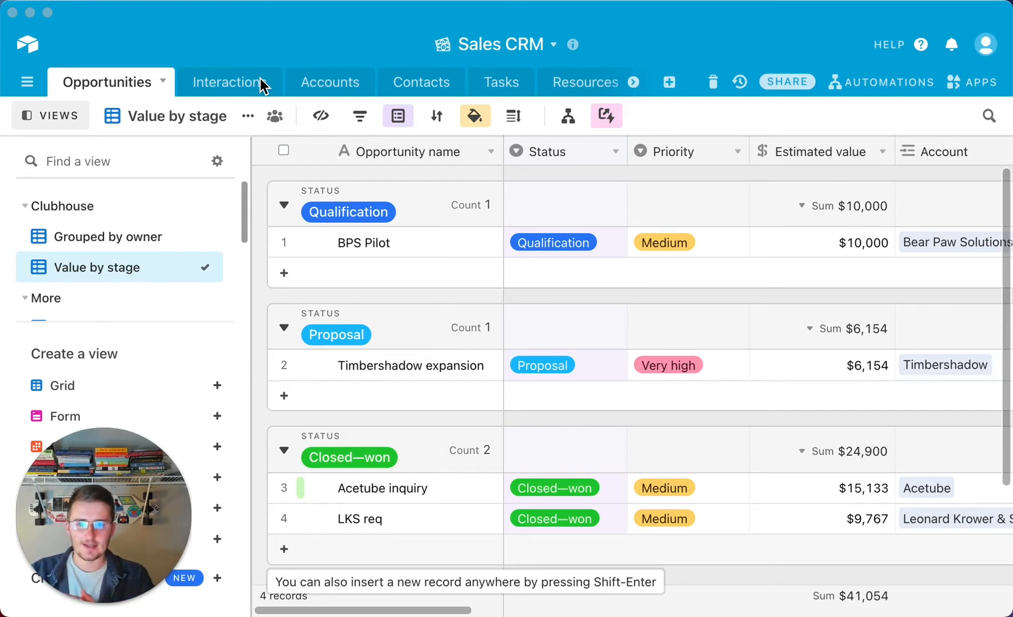
mouse_move(532, 274)
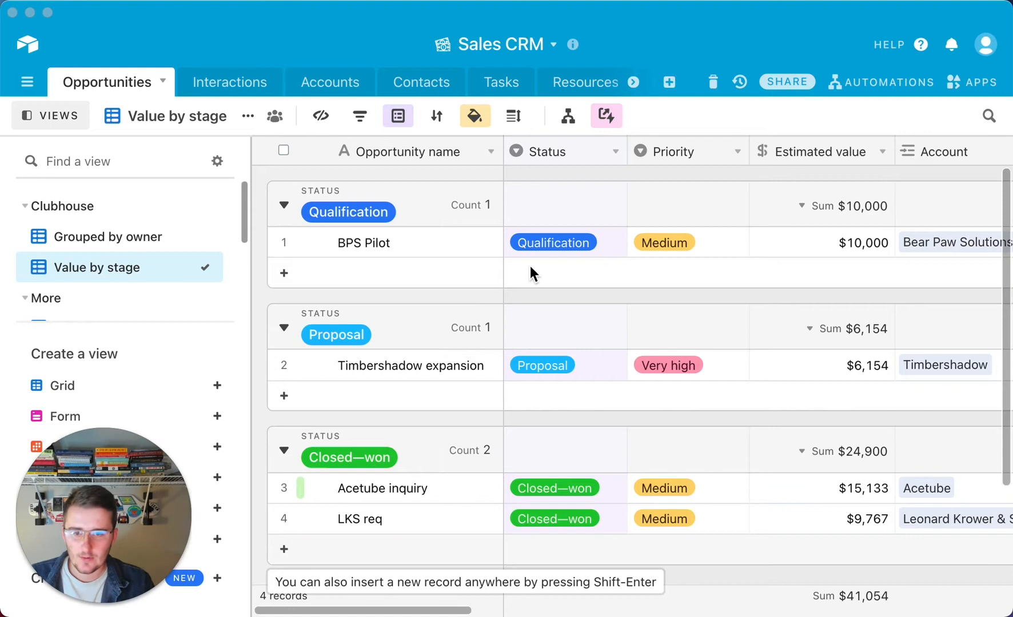
mouse_move(180, 105)
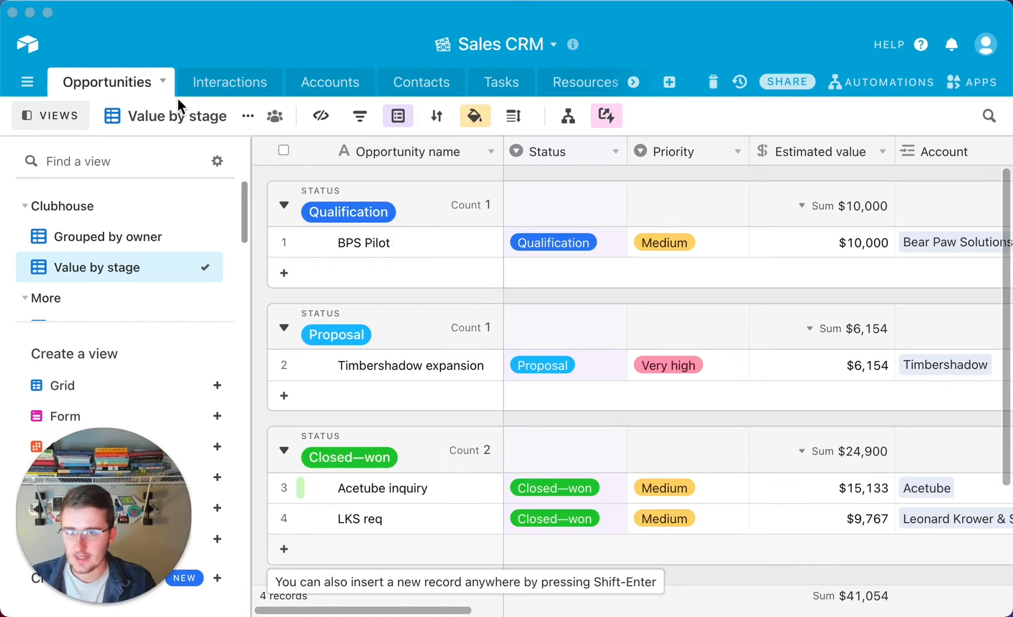
mouse_move(460, 88)
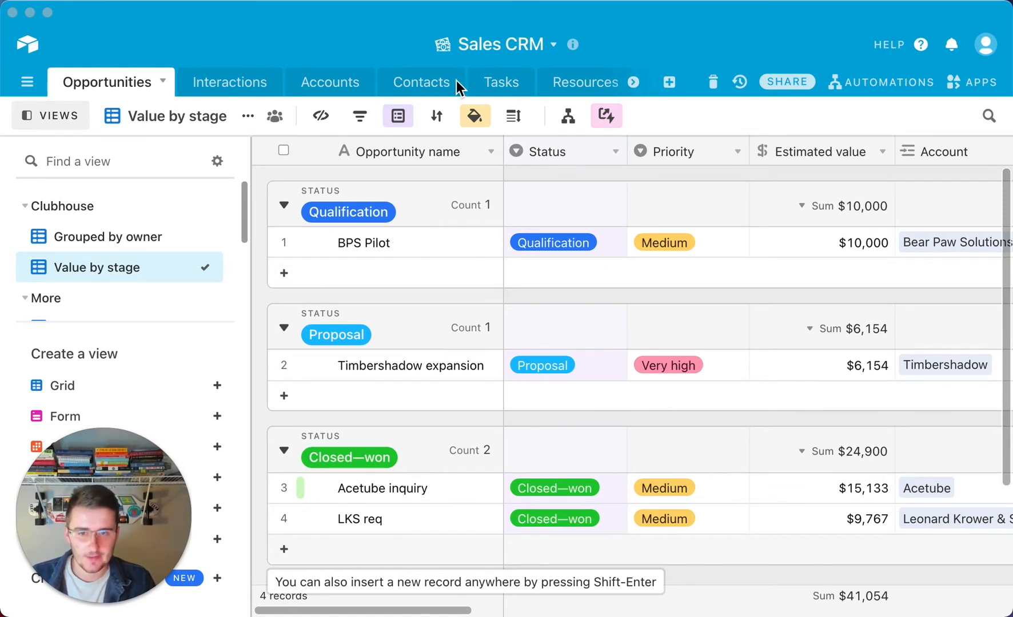
mouse_move(77, 114)
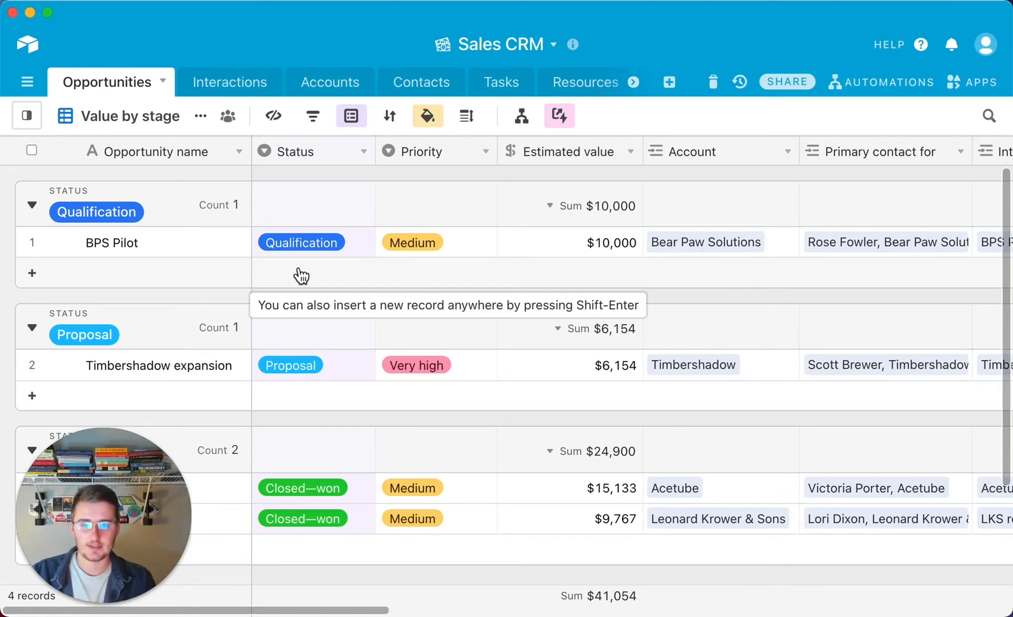
mouse_move(402, 90)
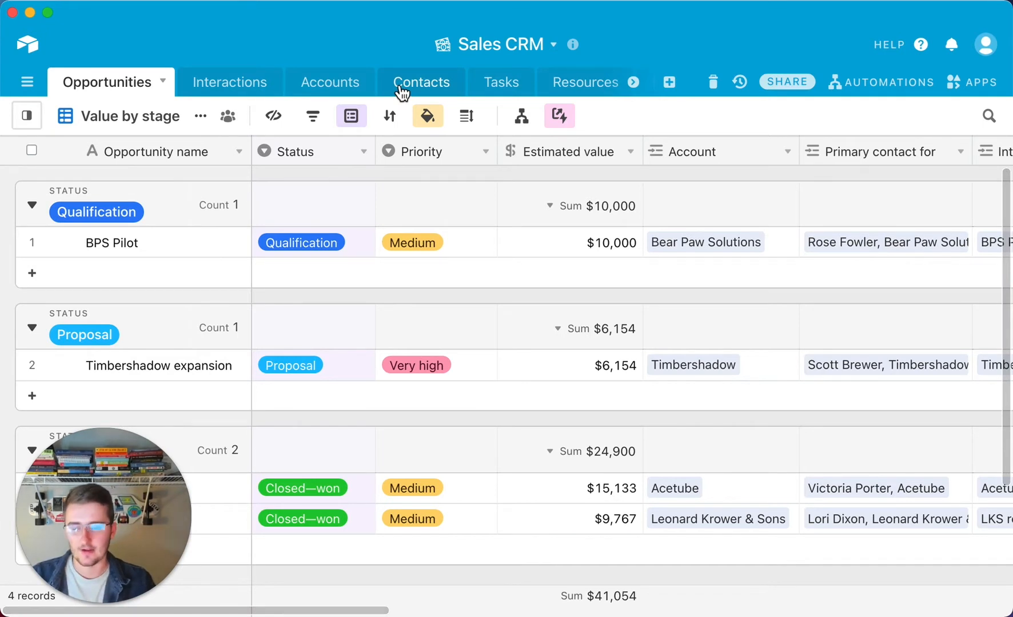
mouse_move(211, 83)
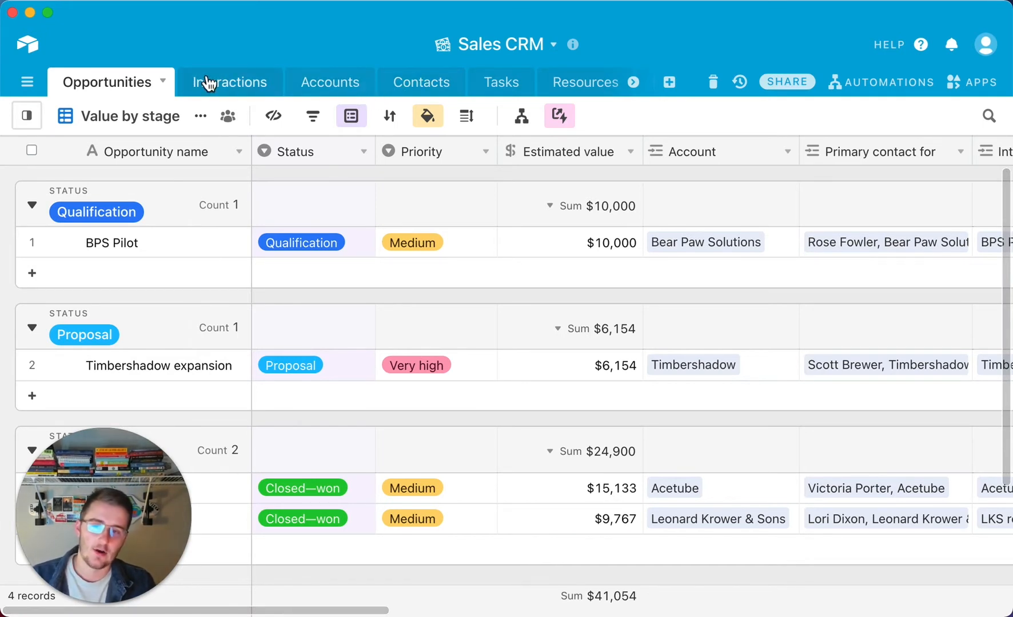
mouse_move(113, 90)
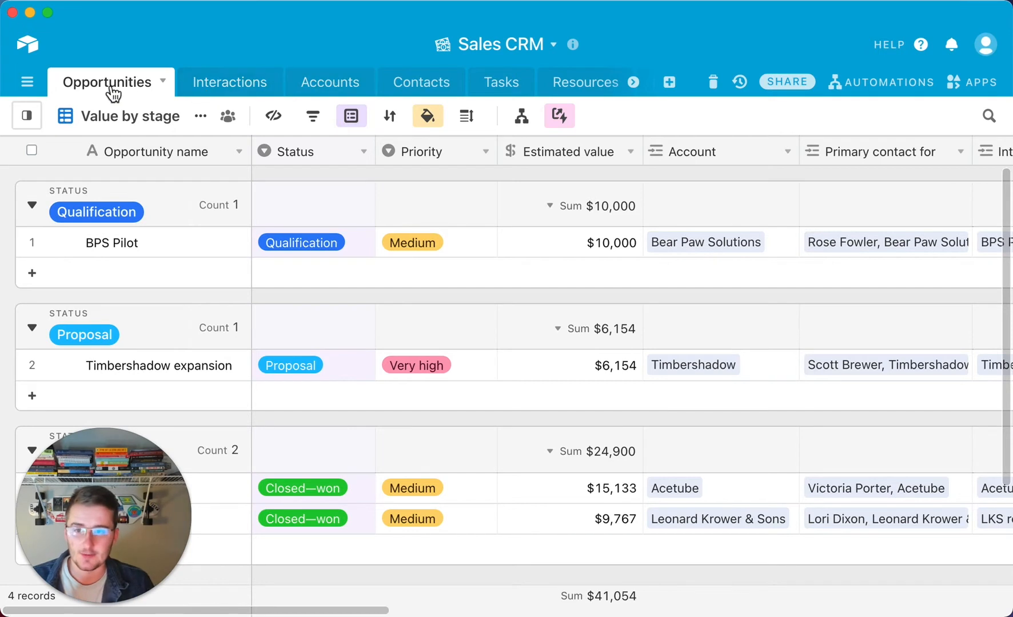
mouse_move(421, 82)
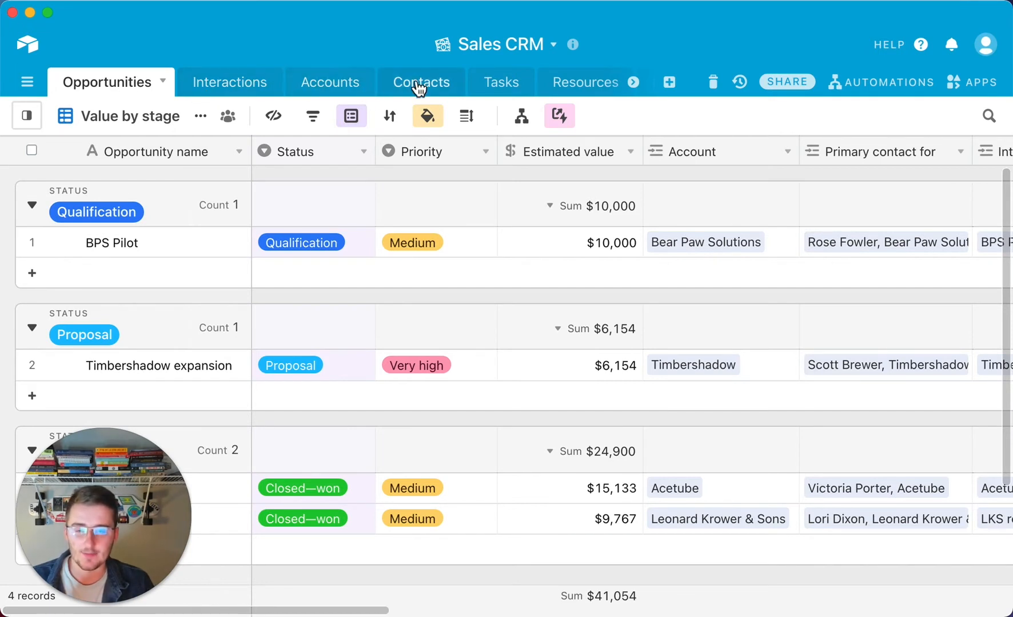
mouse_move(230, 82)
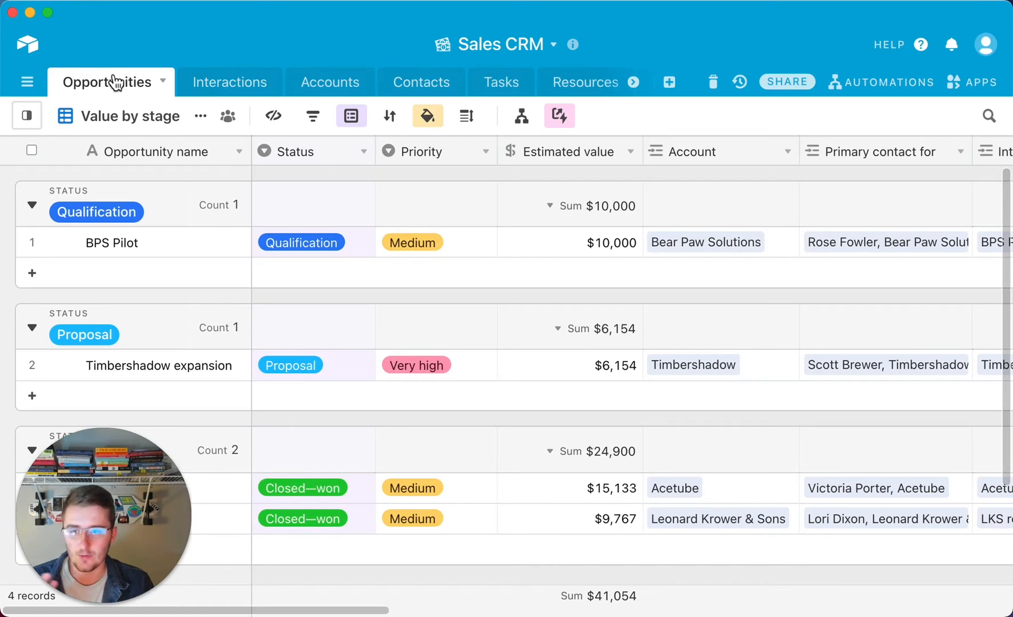
mouse_move(329, 97)
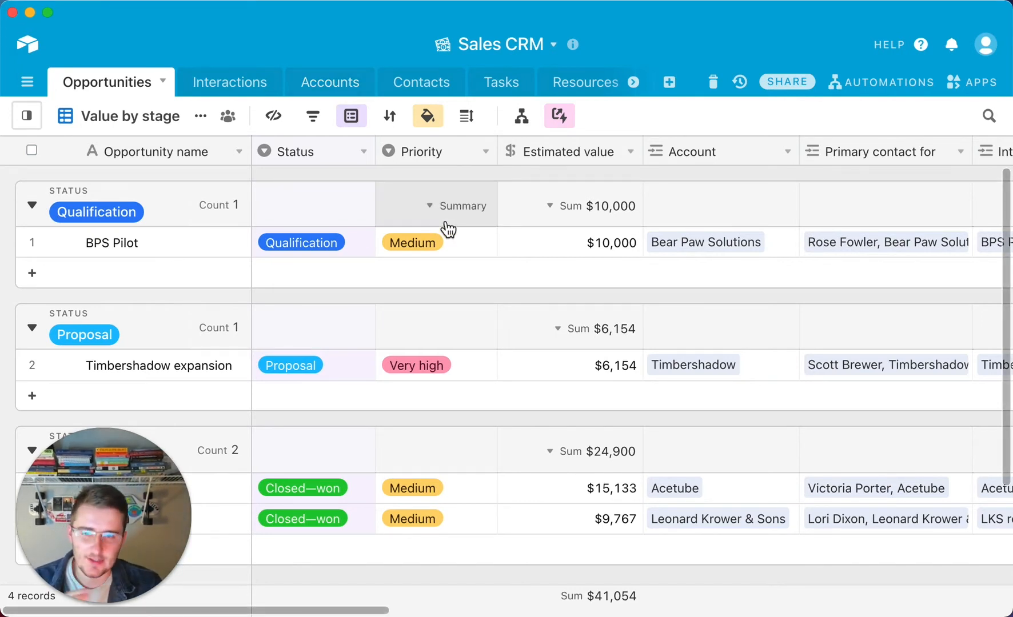
mouse_move(420, 82)
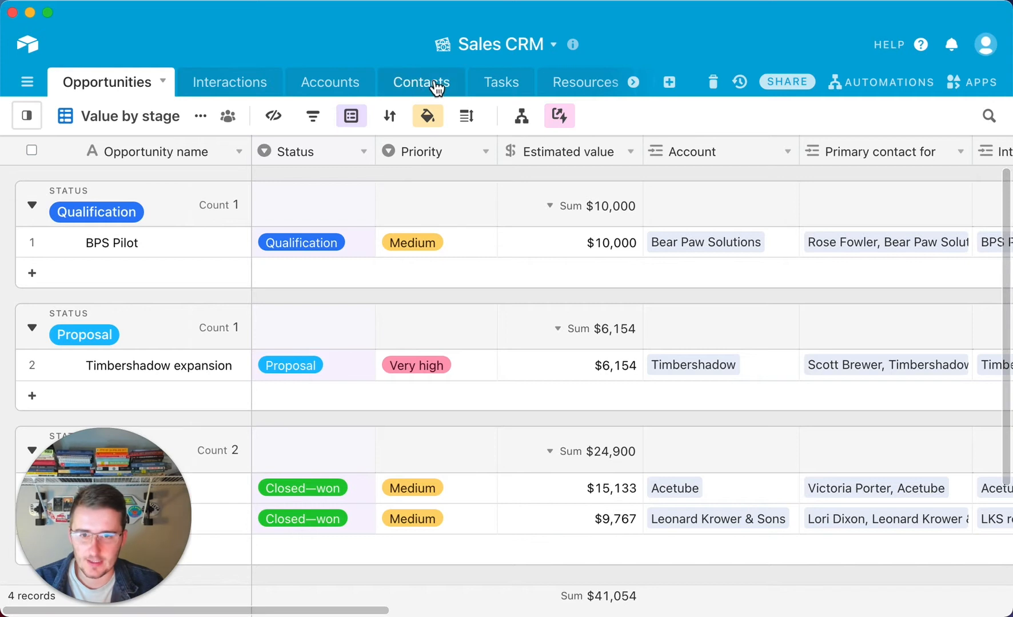
mouse_move(501, 83)
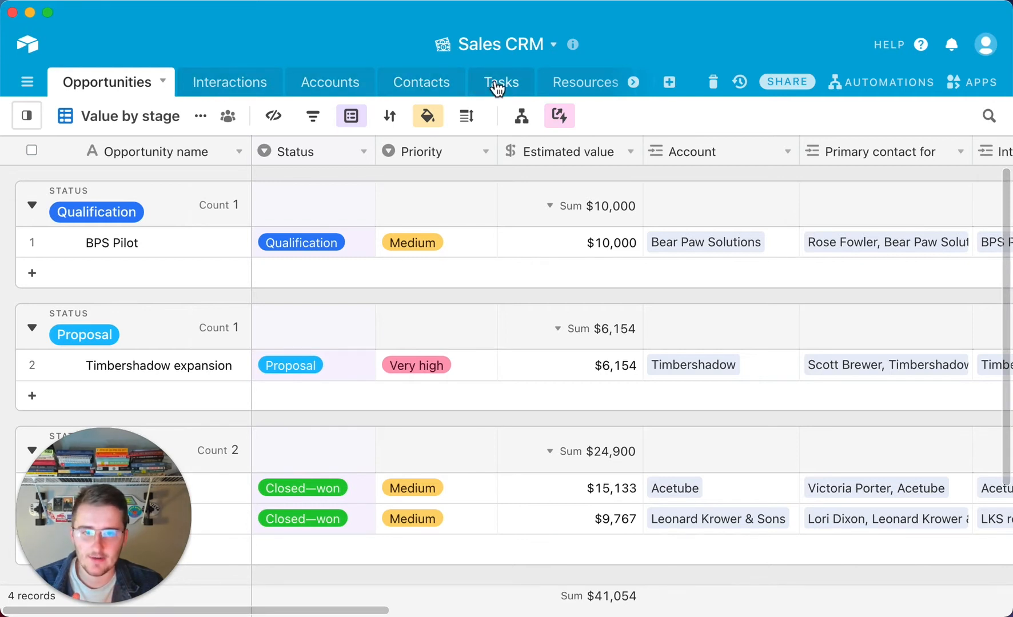
mouse_move(640, 303)
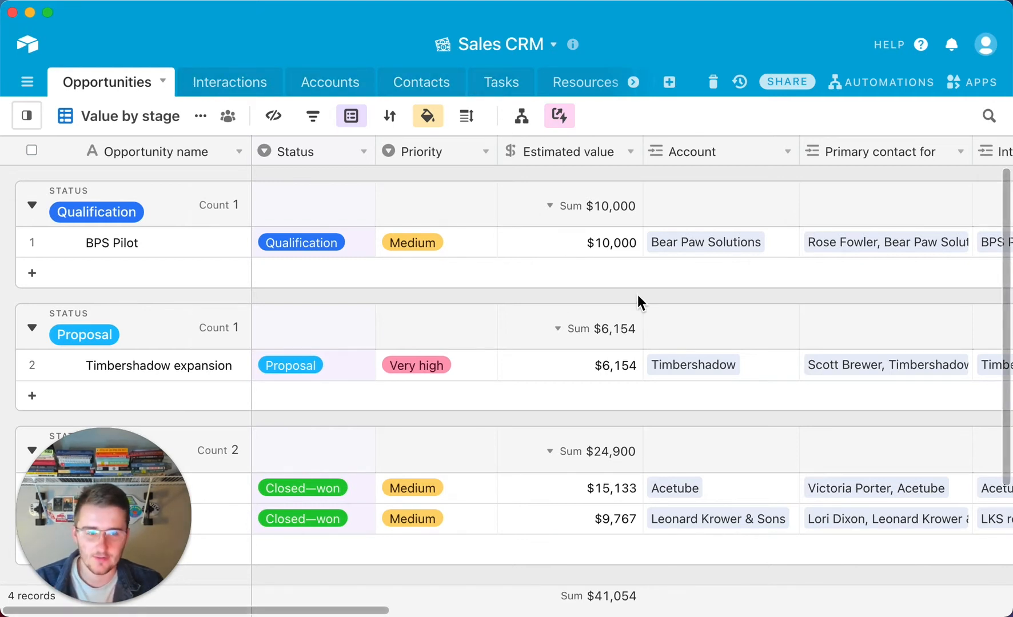
mouse_move(780, 355)
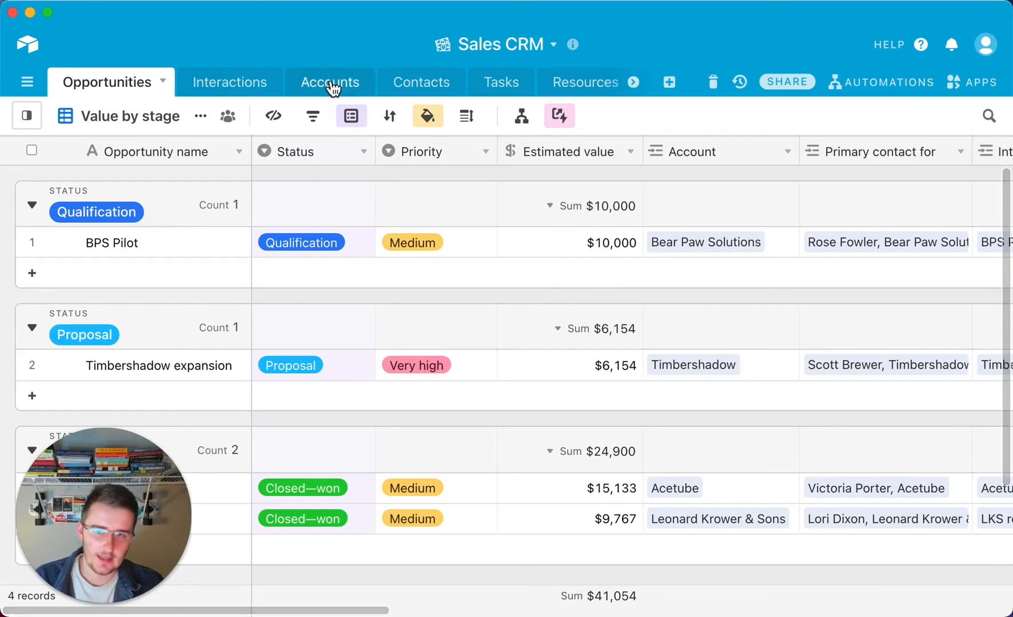
Insert a new field to the right of Account in the Contacts table and browse the field types.
left_click(410, 82)
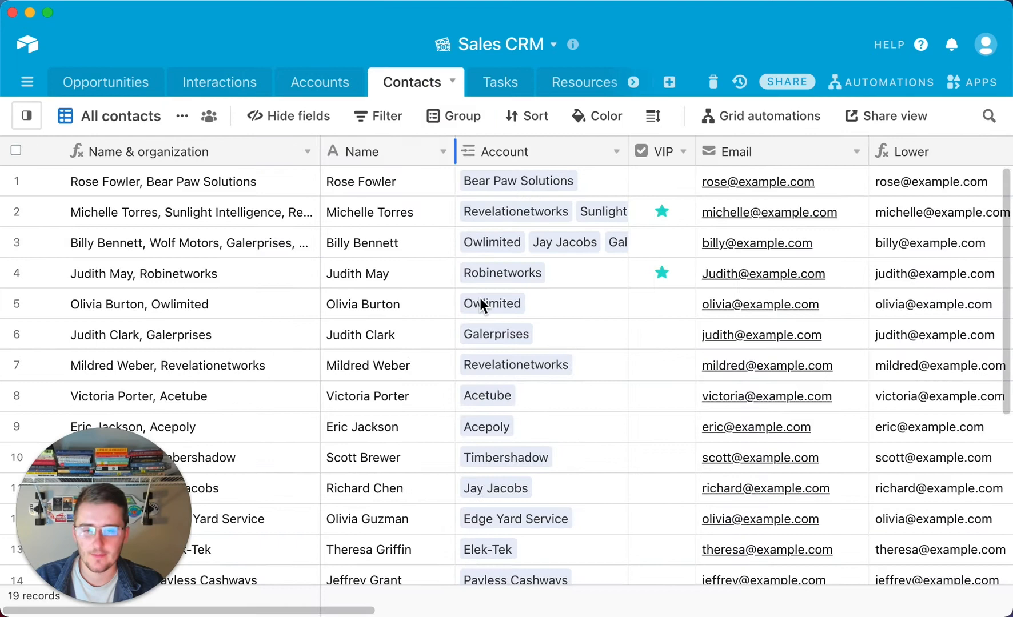
scroll("right", 3)
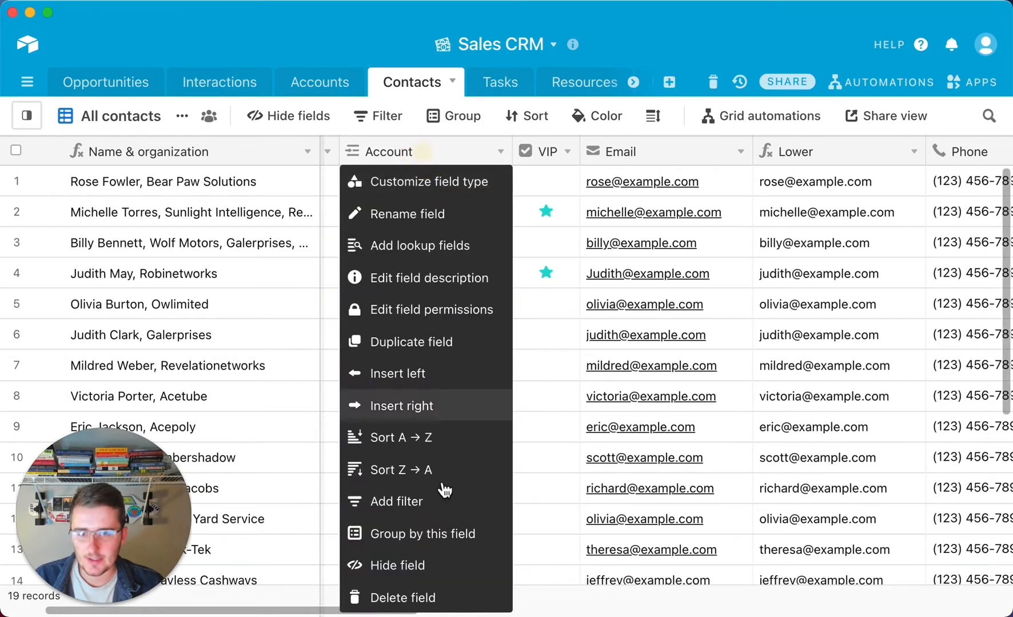
mouse_move(456, 504)
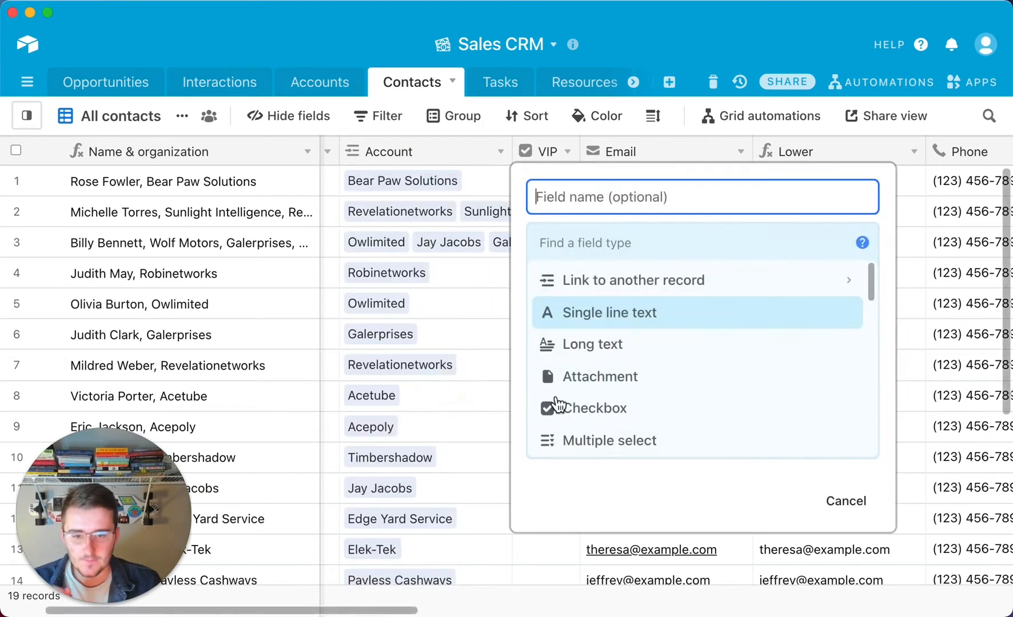
scroll("down", 3)
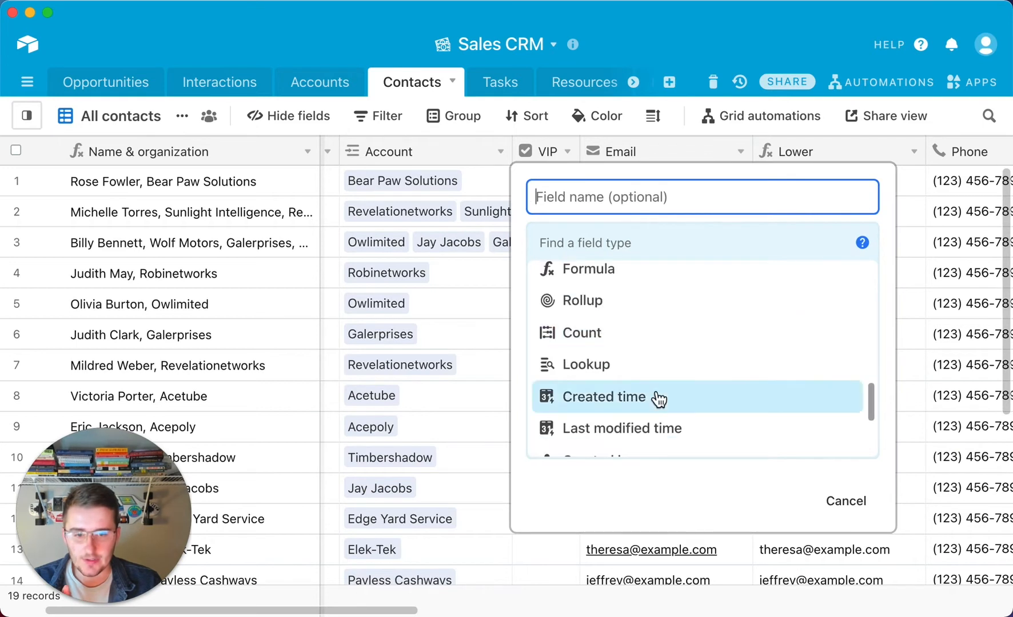
mouse_move(583, 304)
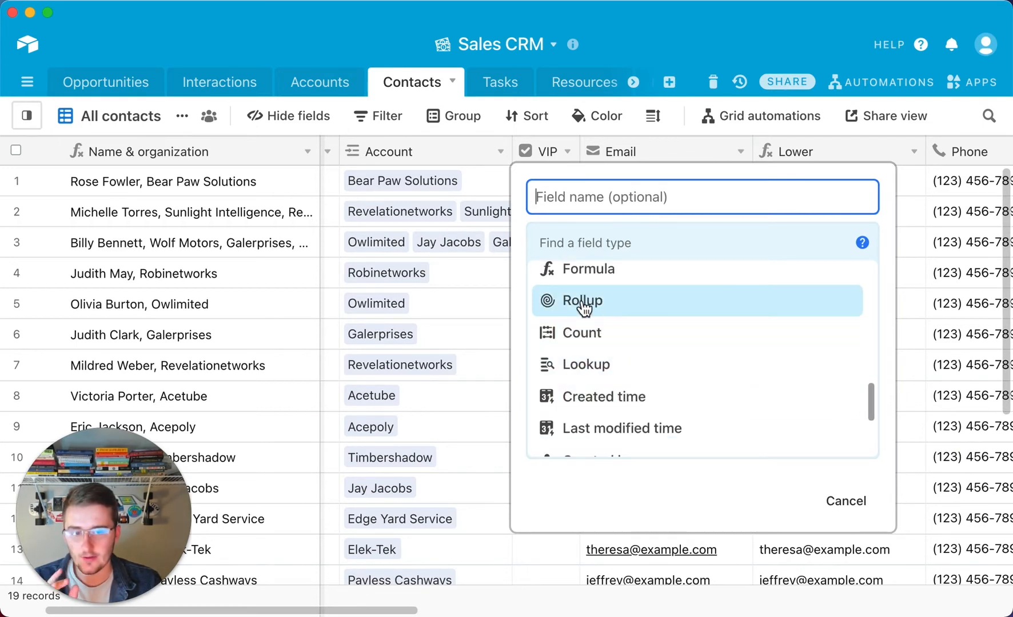
mouse_move(585, 370)
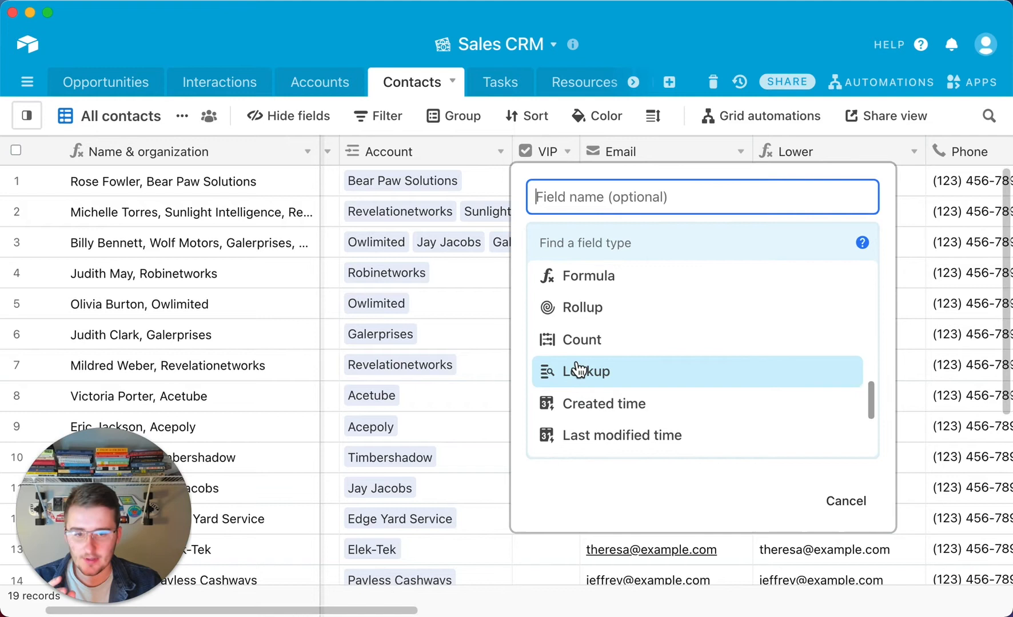
mouse_move(592, 316)
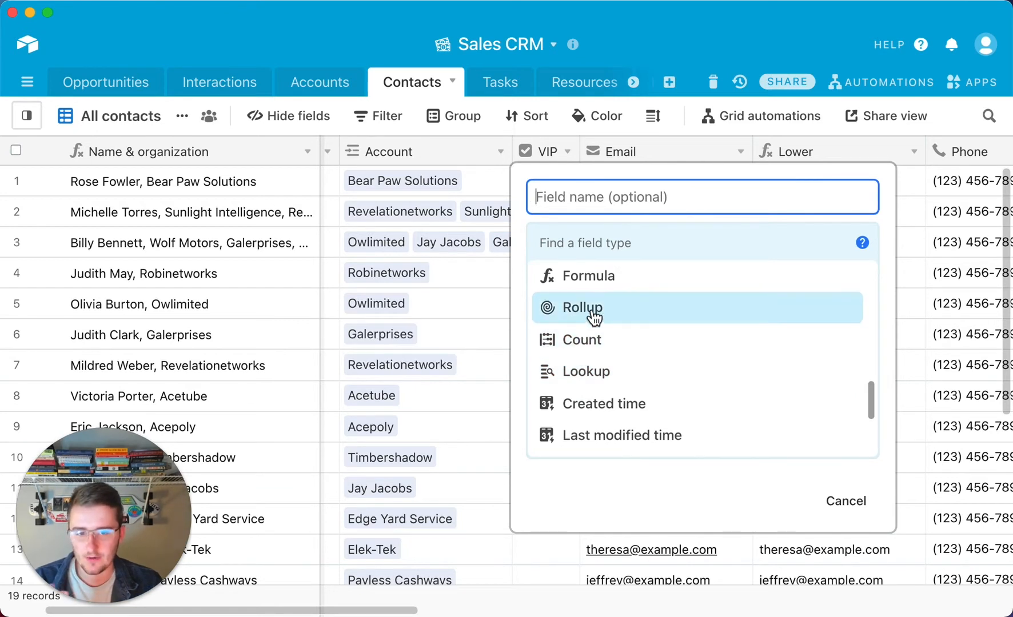
mouse_move(591, 372)
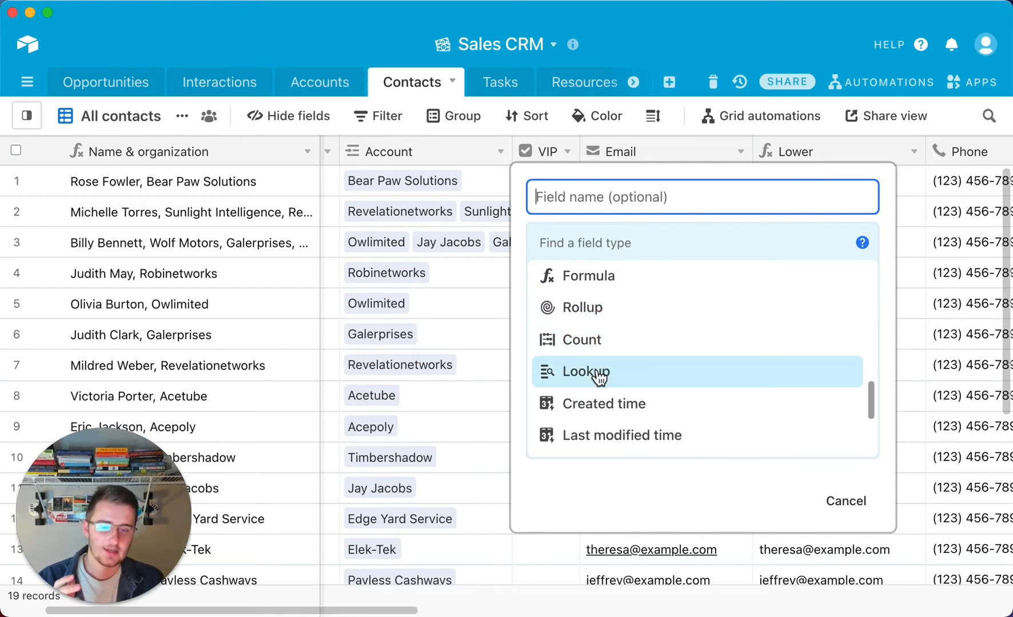
mouse_move(584, 372)
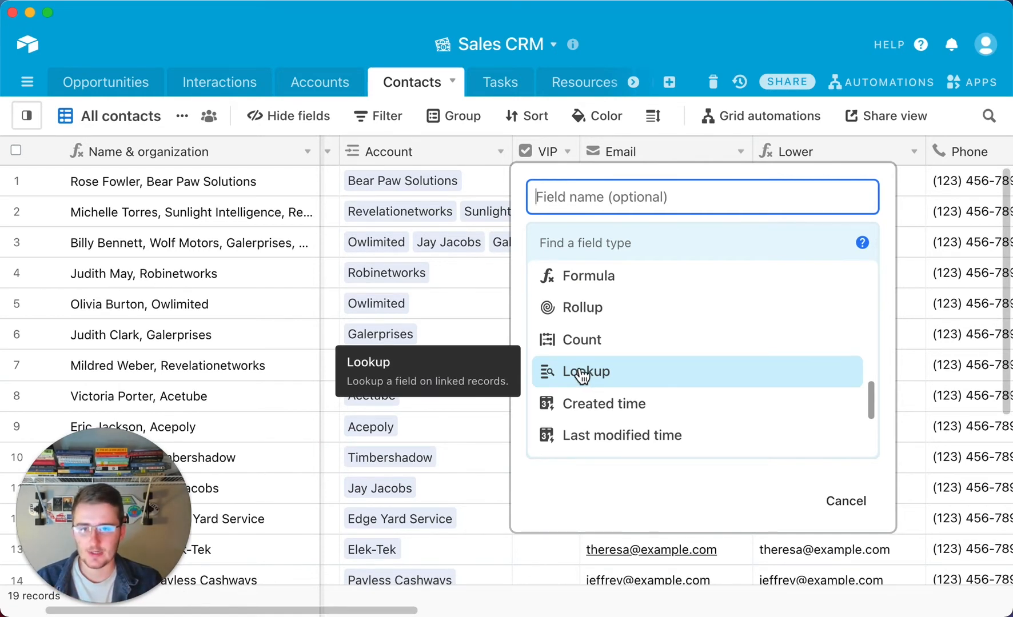
Create a Lookup field on the Opportunities link pulling Estimated value (total $41,054).
left_click(584, 372)
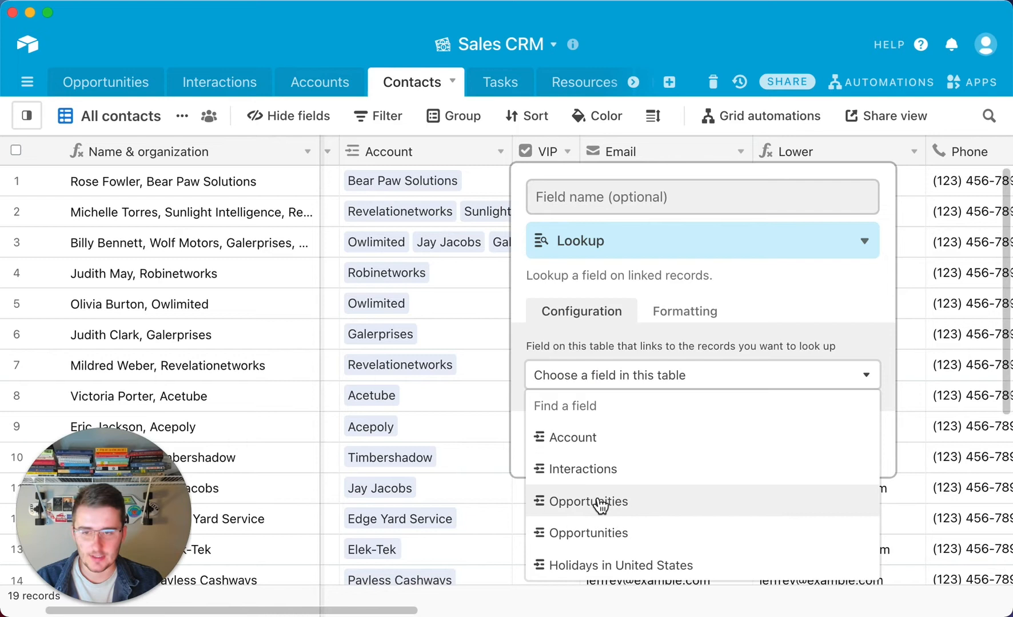
left_click(589, 501)
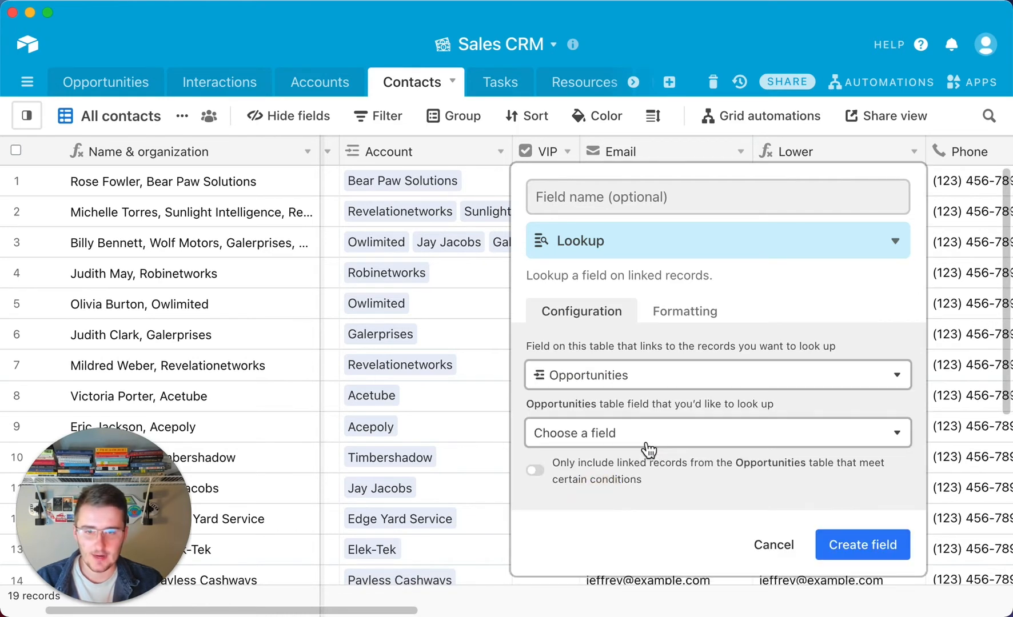
left_click(716, 432)
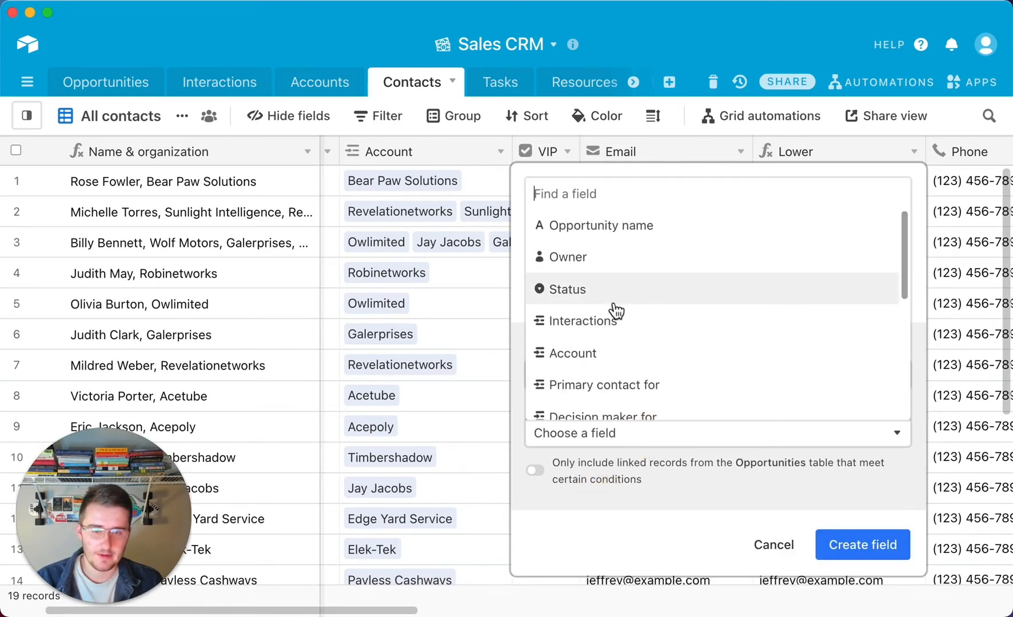
scroll("down", 3)
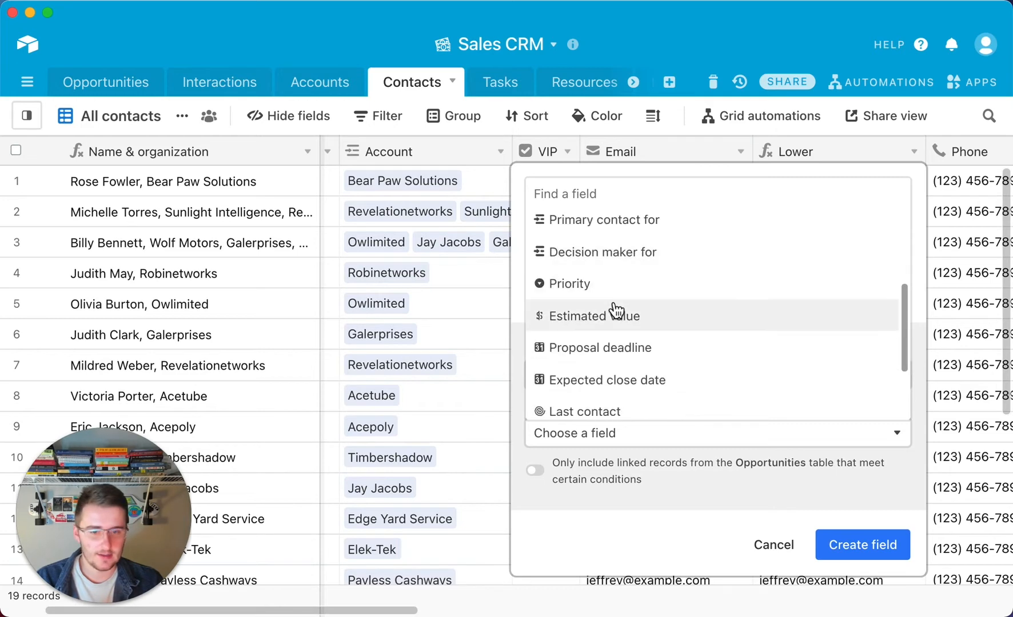
left_click(592, 315)
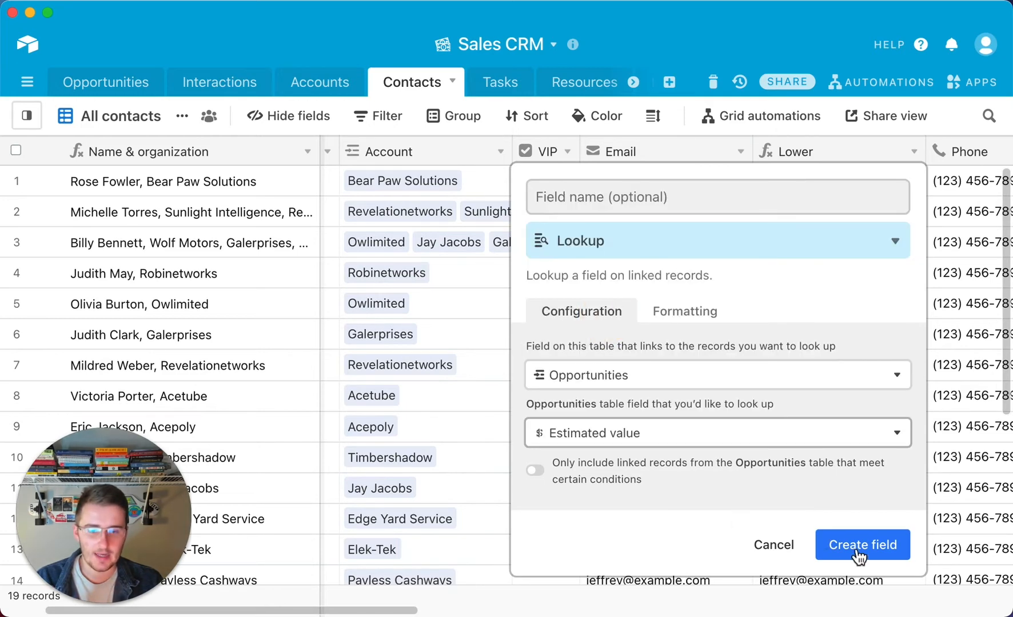
left_click(862, 544)
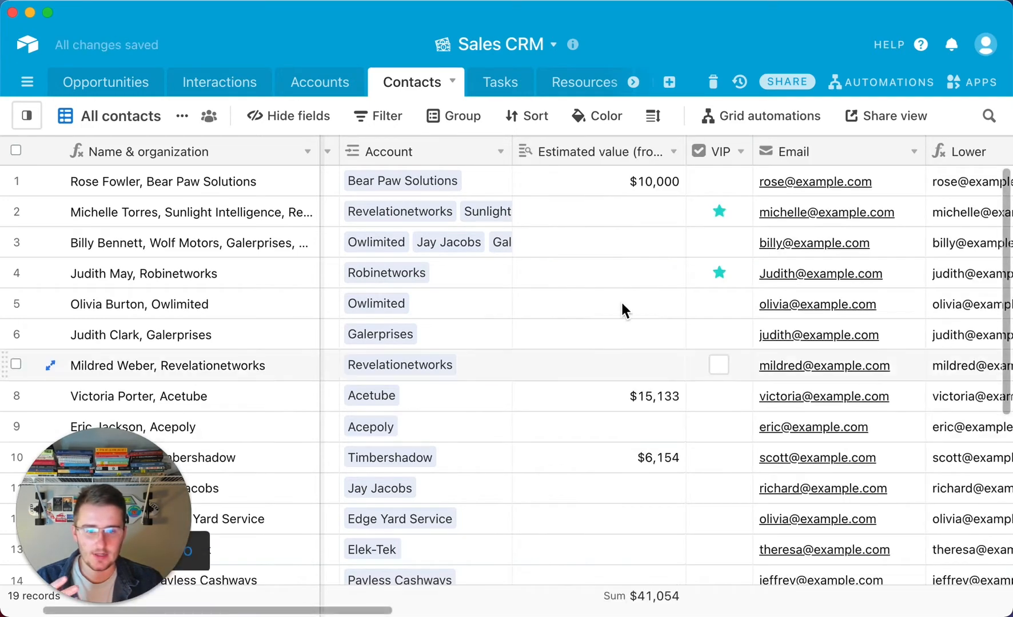
mouse_move(607, 166)
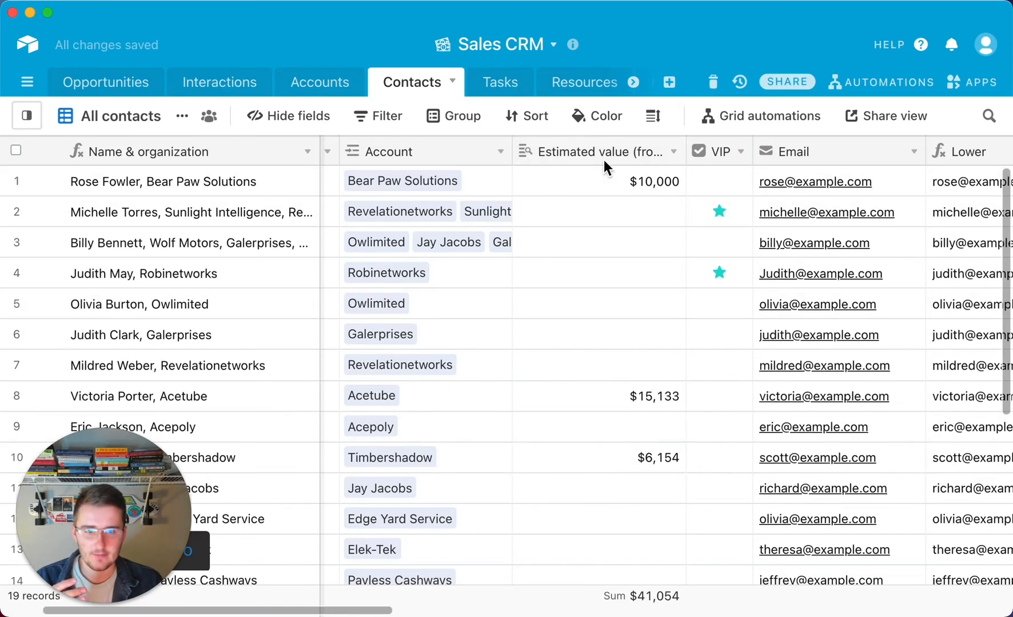
Repoint the Estimated value lookup to the second Opportunities link (total $31,054).
left_click(604, 151)
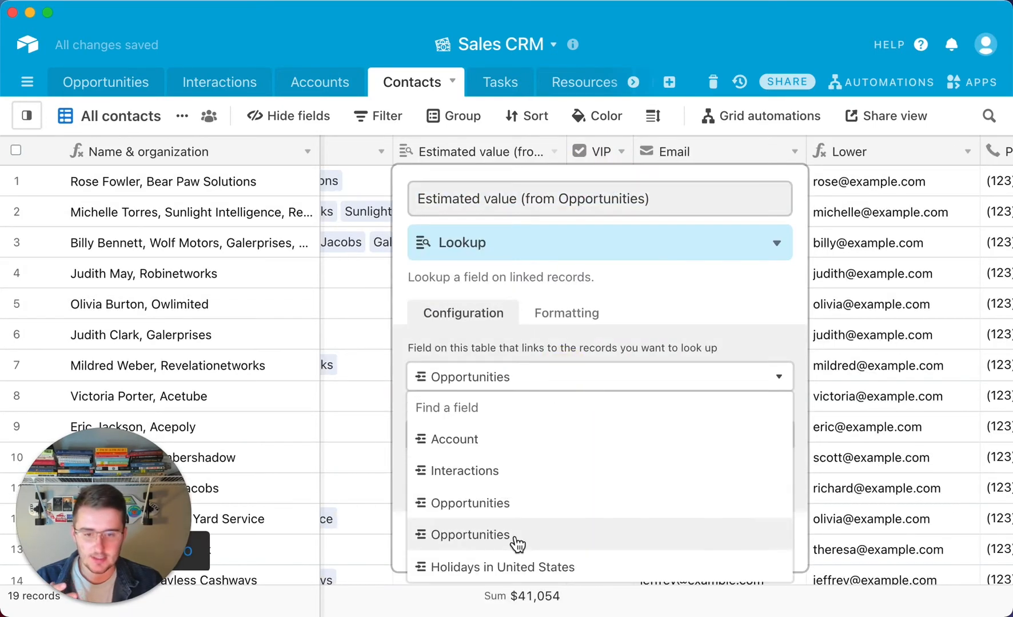
left_click(470, 534)
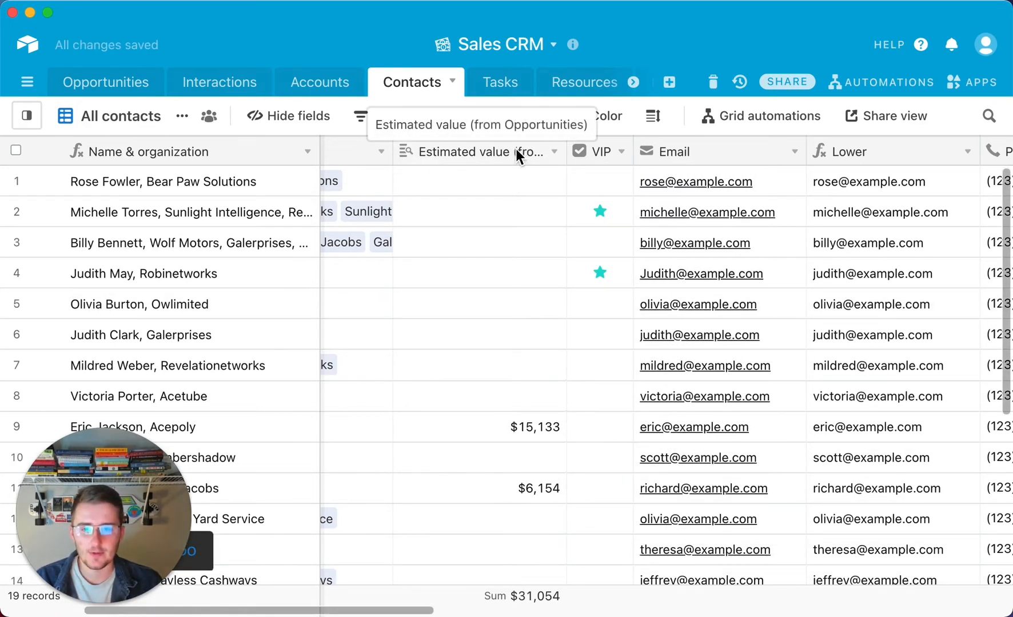
mouse_move(462, 155)
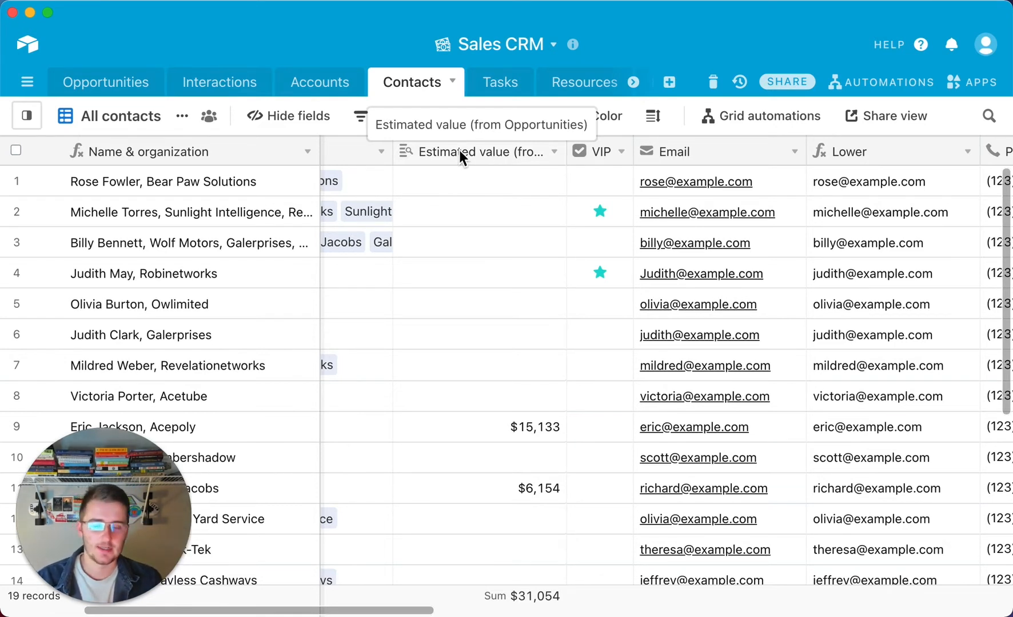
mouse_move(407, 345)
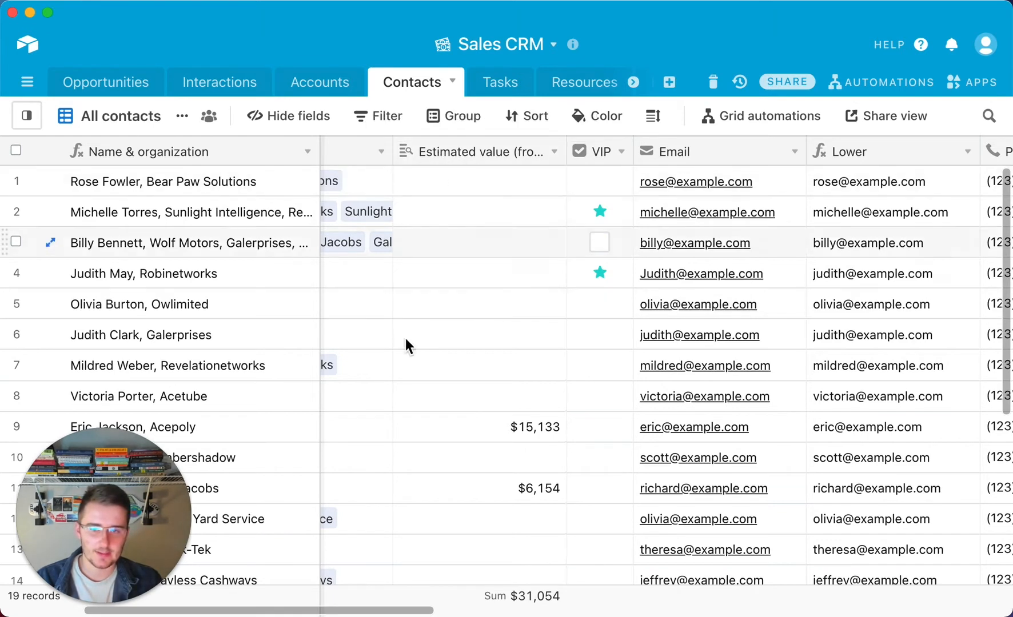
mouse_move(476, 441)
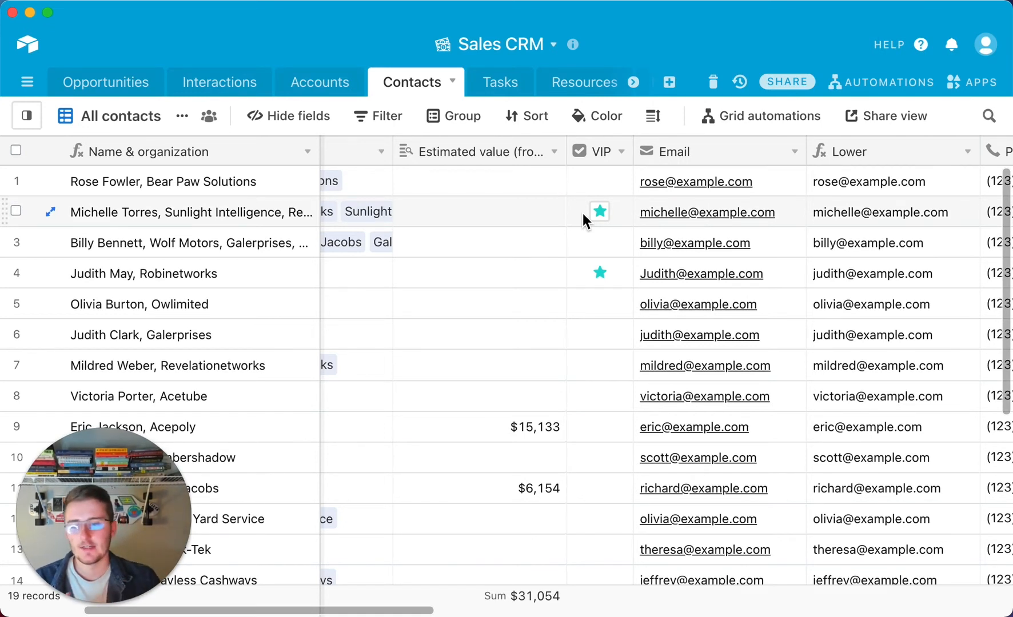
mouse_move(203, 277)
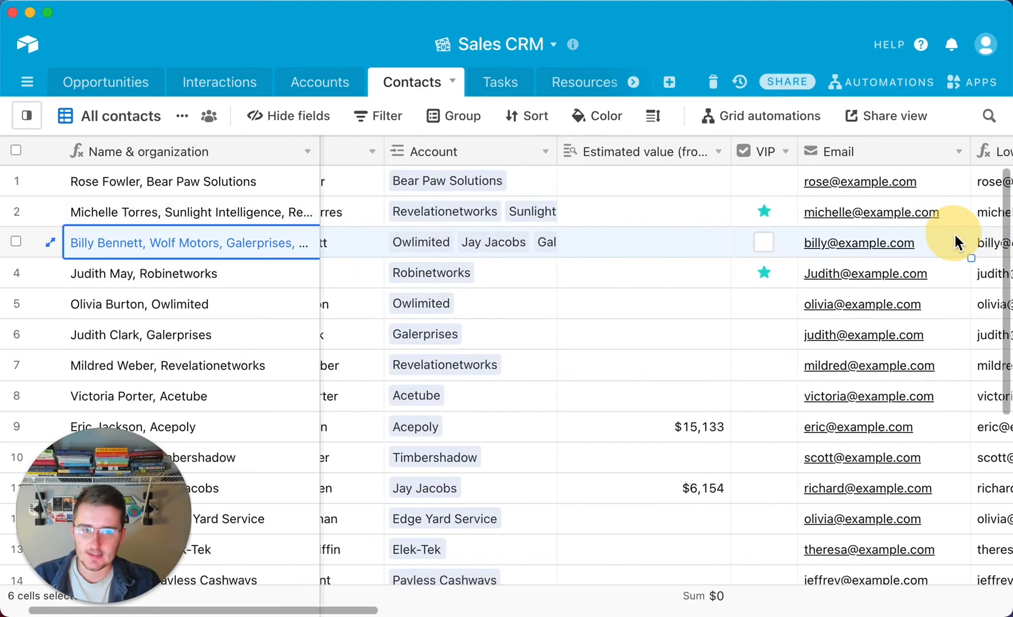
Scroll across the table to review the Opportunities and Holidays columns.
scroll("right", 3)
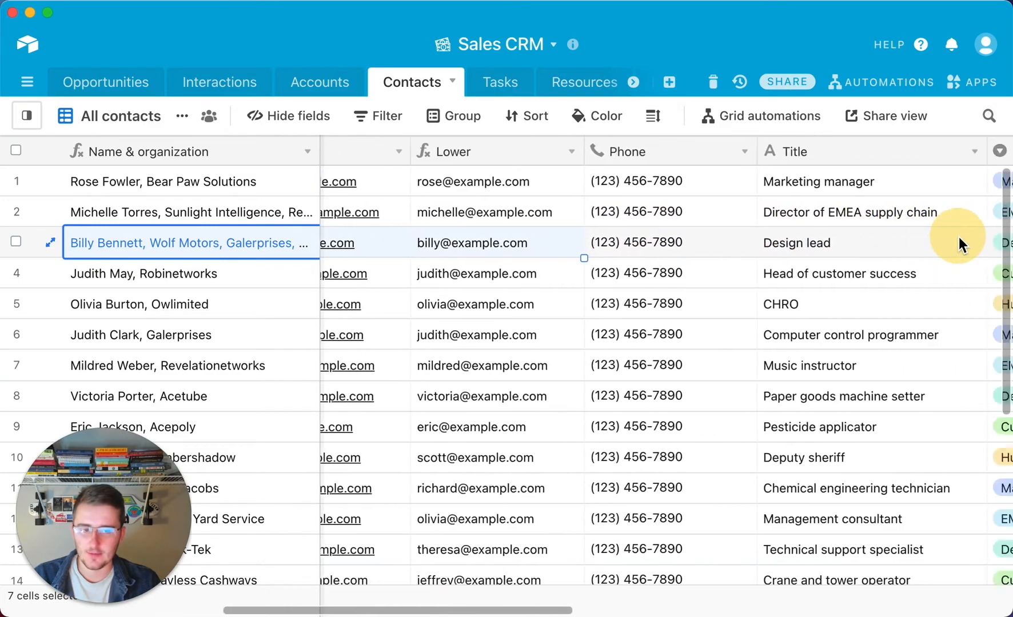
scroll("right", 3)
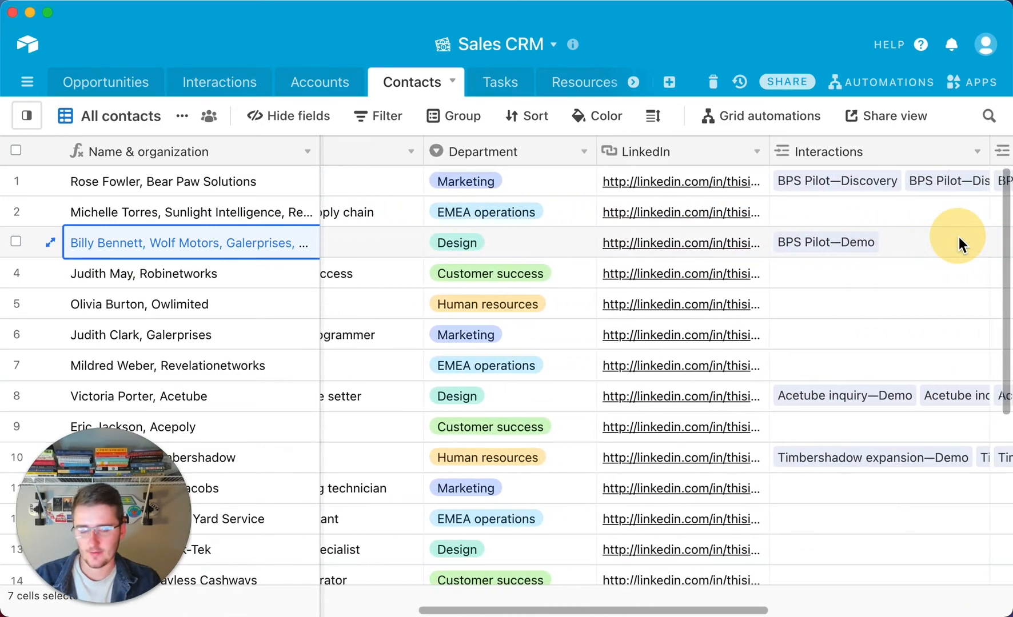
scroll("right", 3)
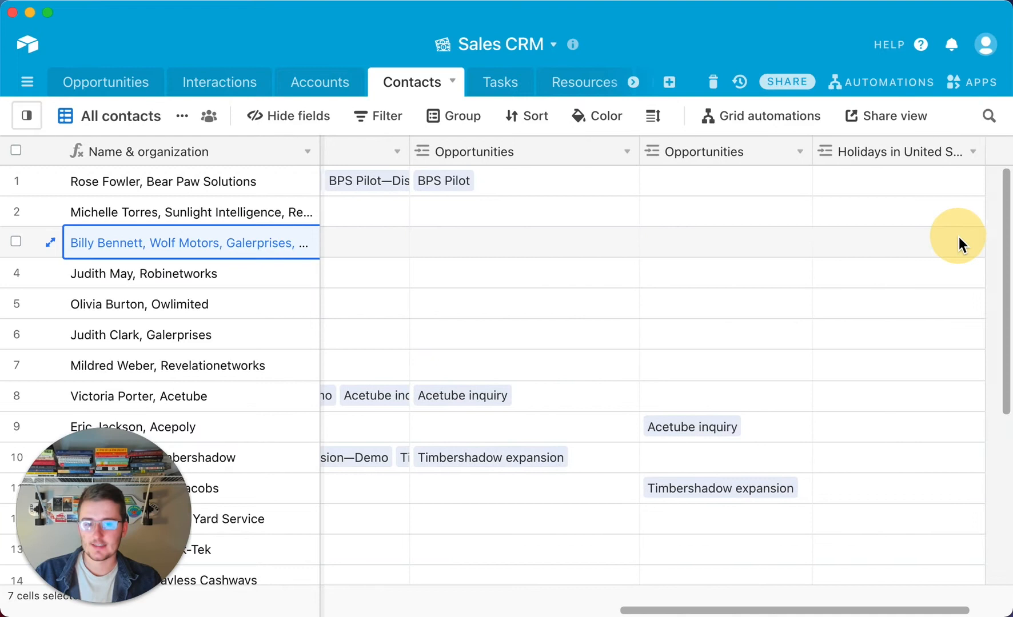
scroll("right", 3)
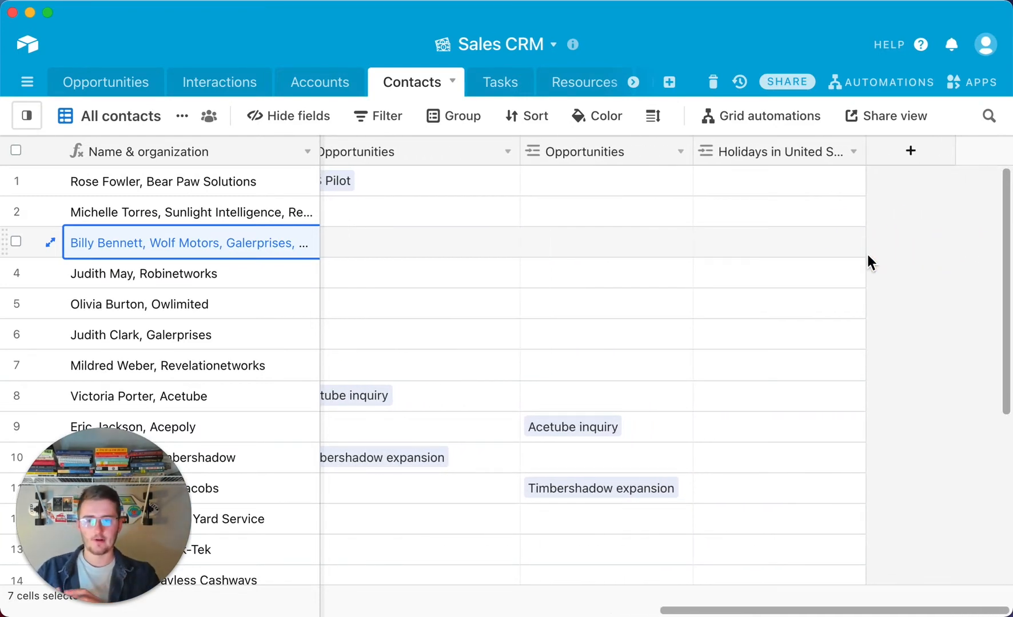
mouse_move(296, 250)
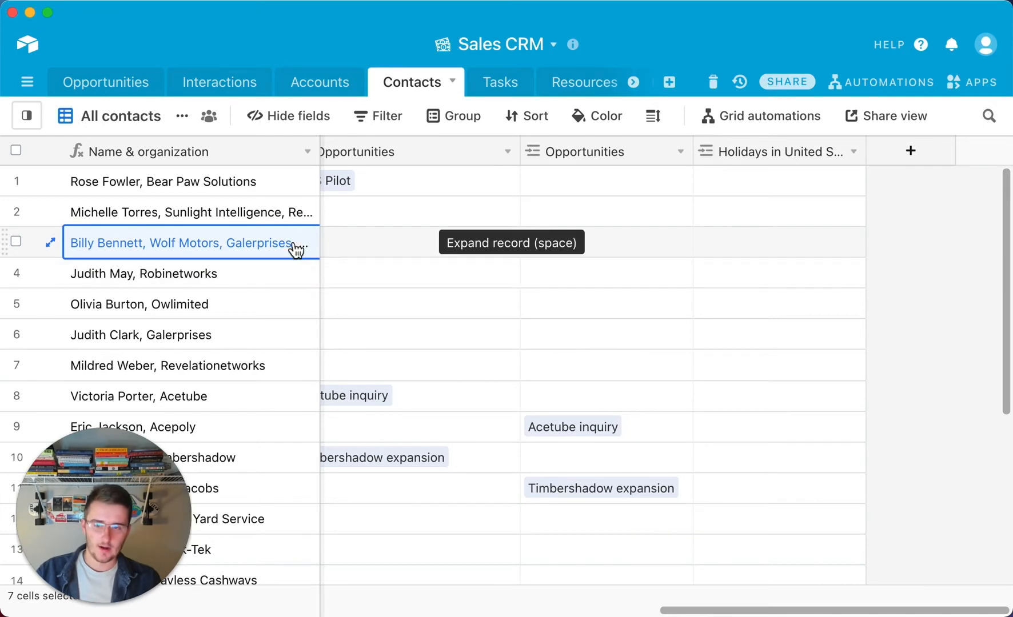
Expand row 3's record, review its fields and close it again.
left_click(50, 243)
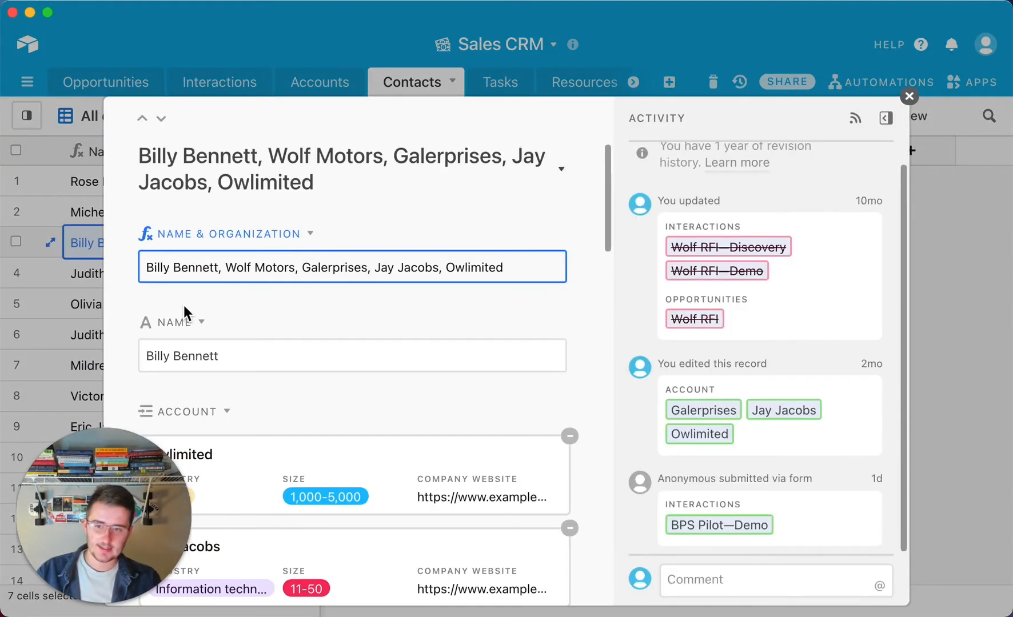
scroll("down", 3)
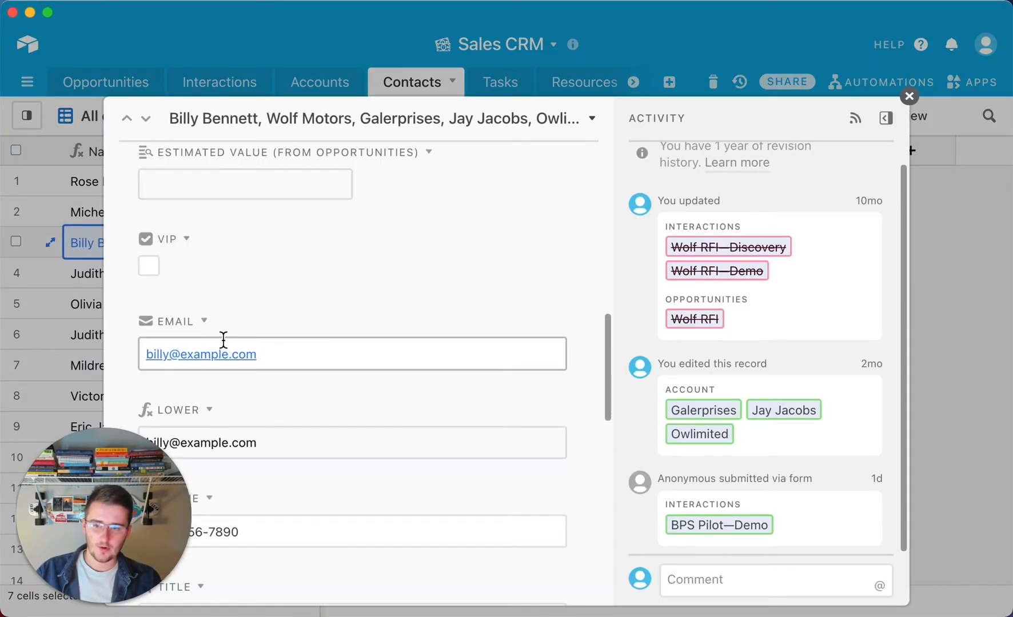
scroll("down", 3)
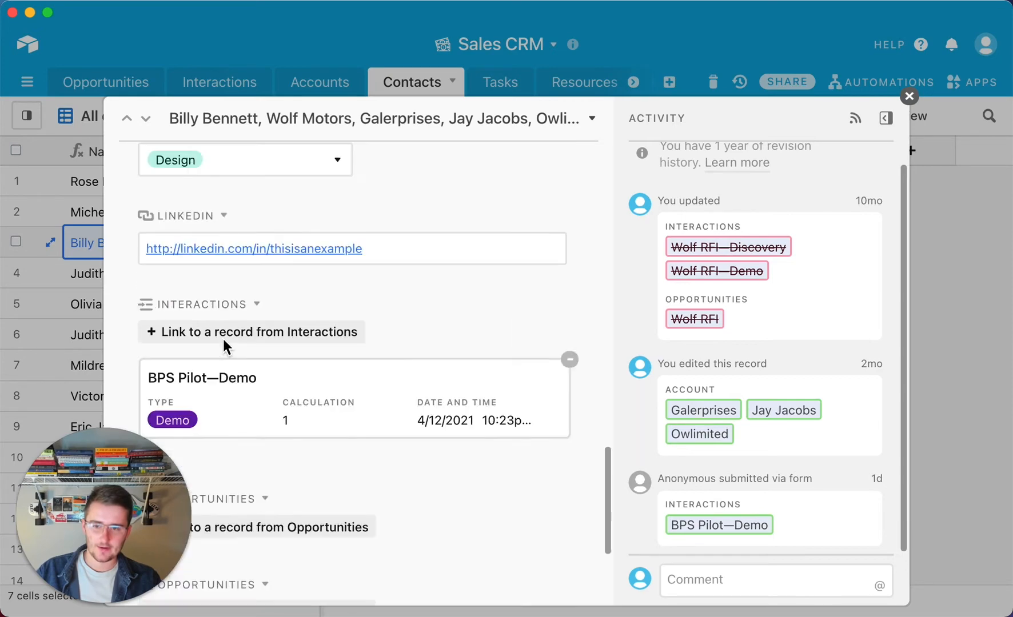
scroll("down", 3)
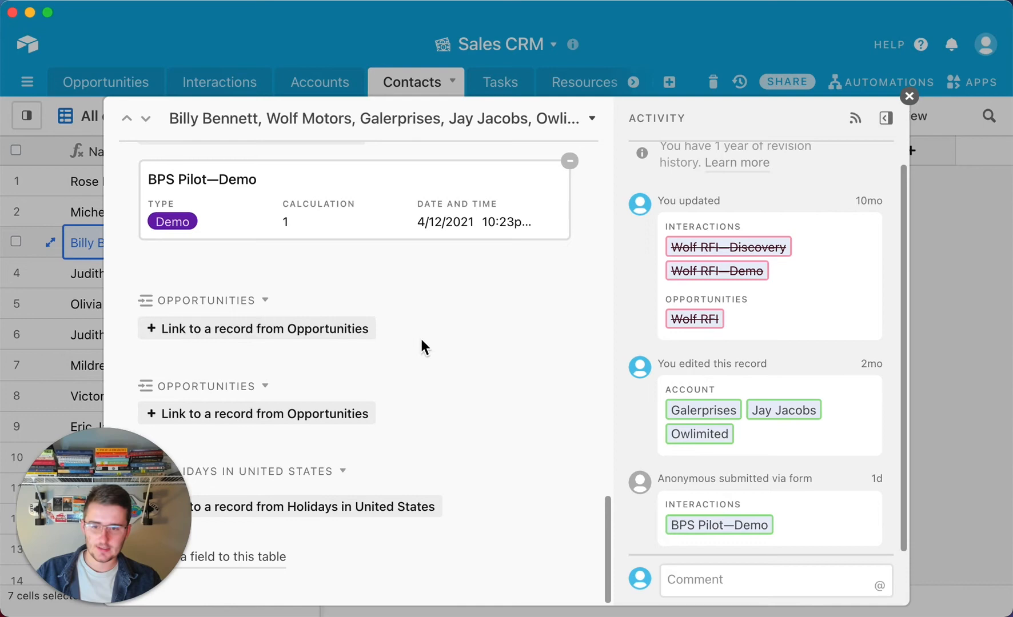
scroll("up", 3)
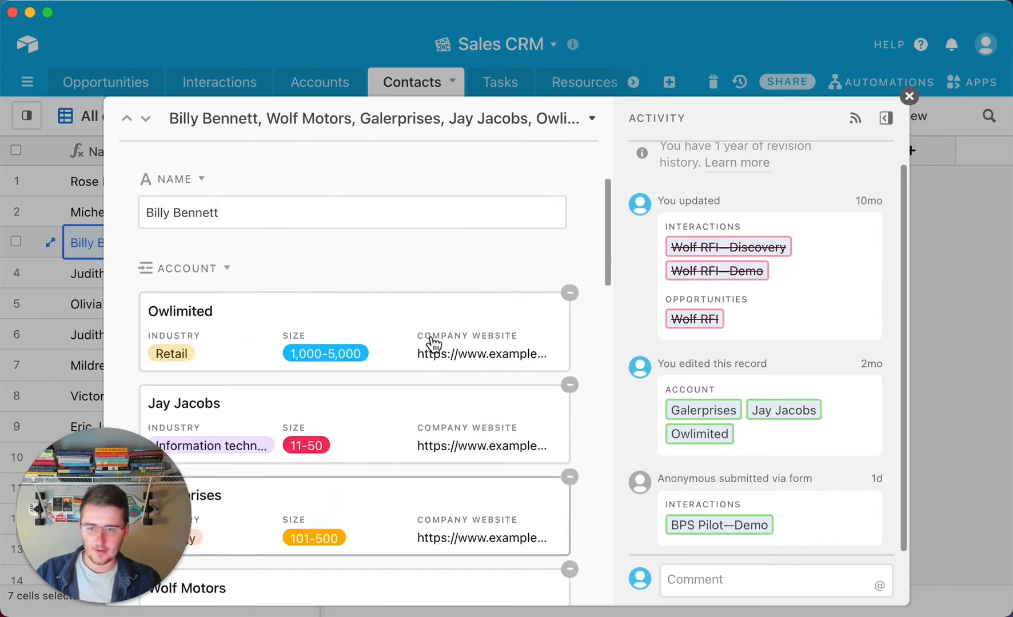
left_click(909, 96)
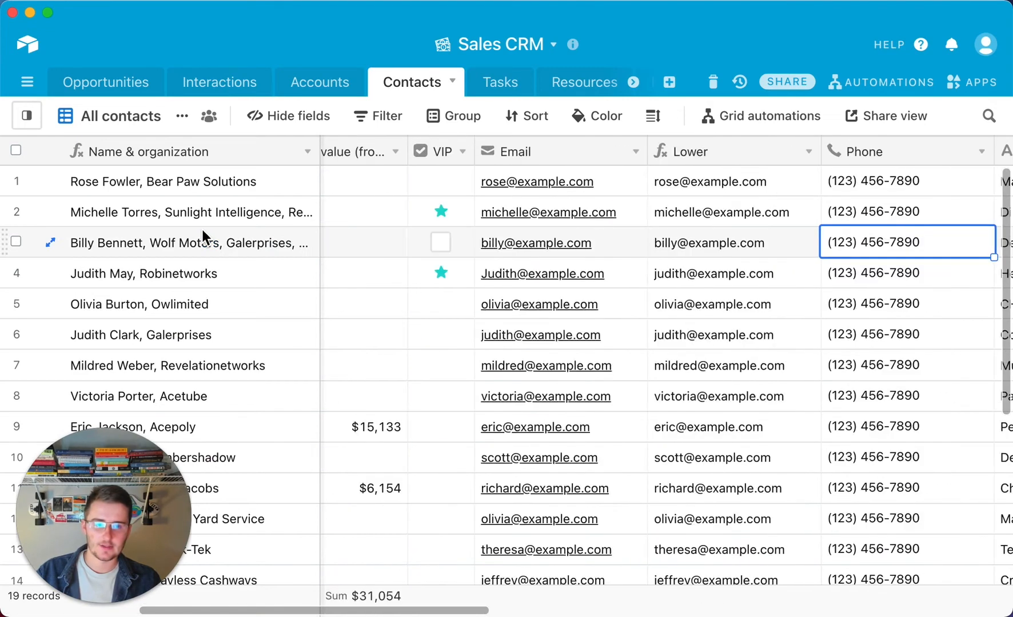
Scroll across the Contacts table before opening the Automations panel.
scroll("right", 3)
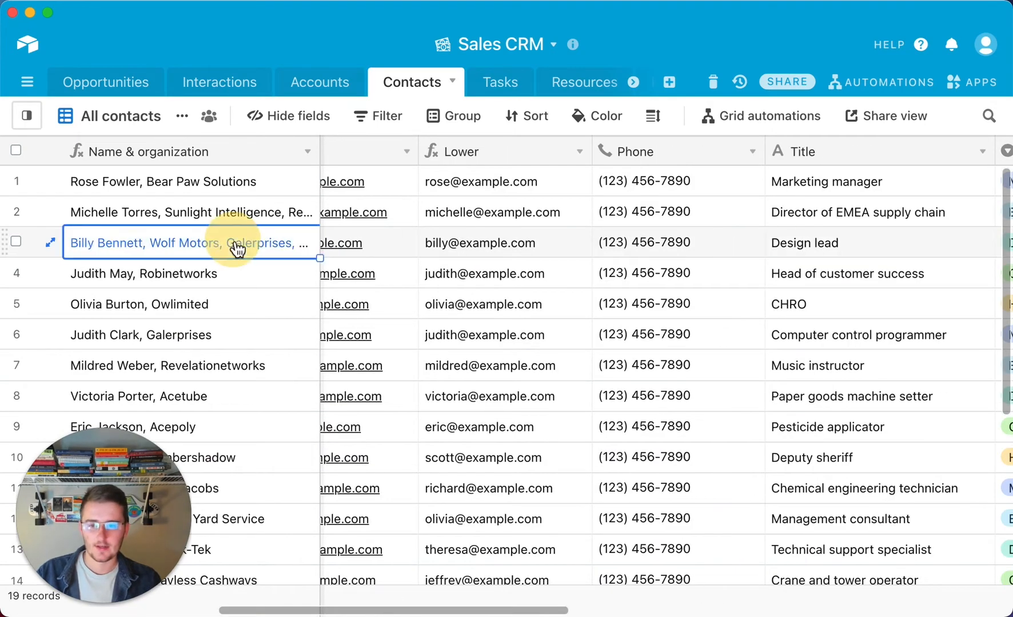
scroll("right", 3)
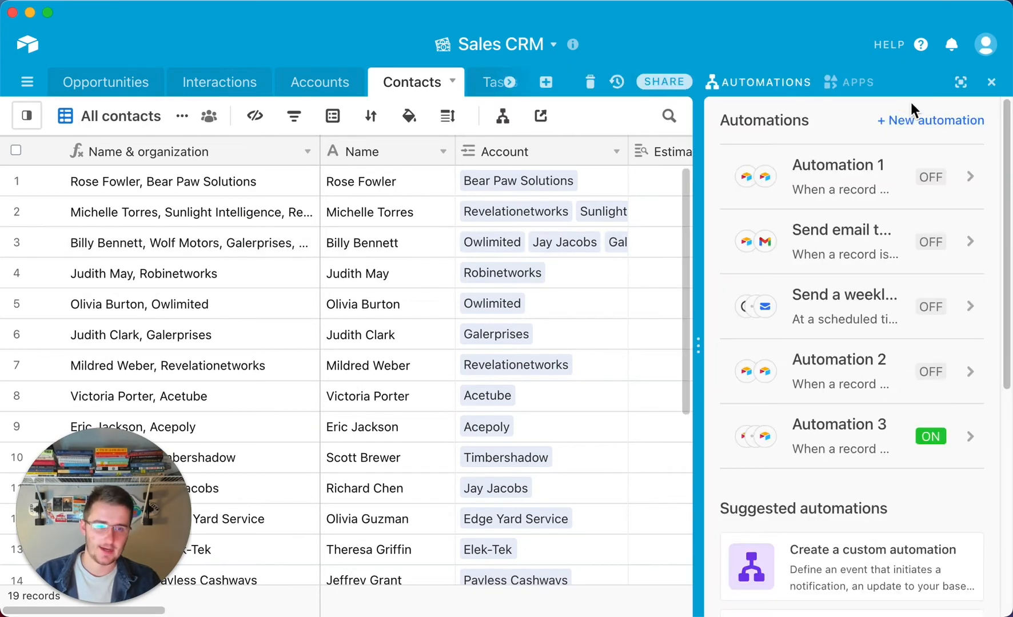
Create a new automation and name it 'Exporting Data'.
left_click(931, 120)
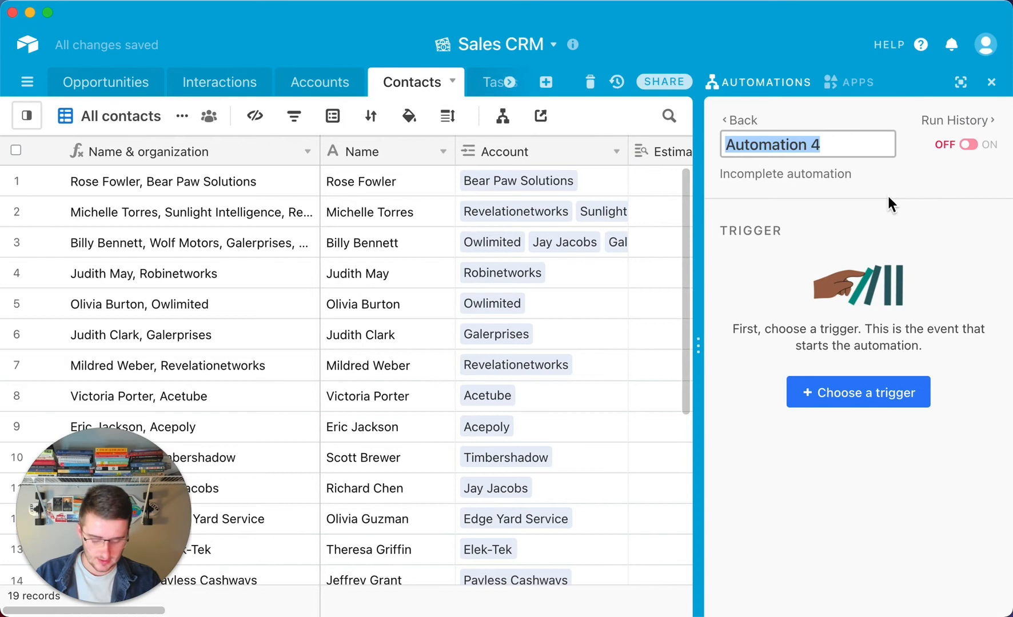
type("Exportin")
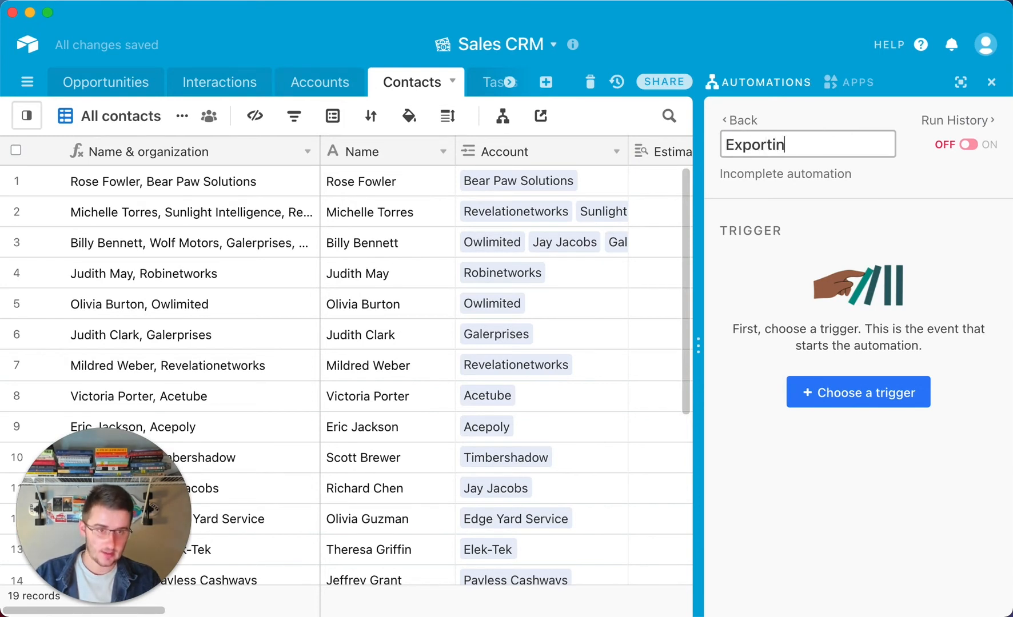
type("g Data")
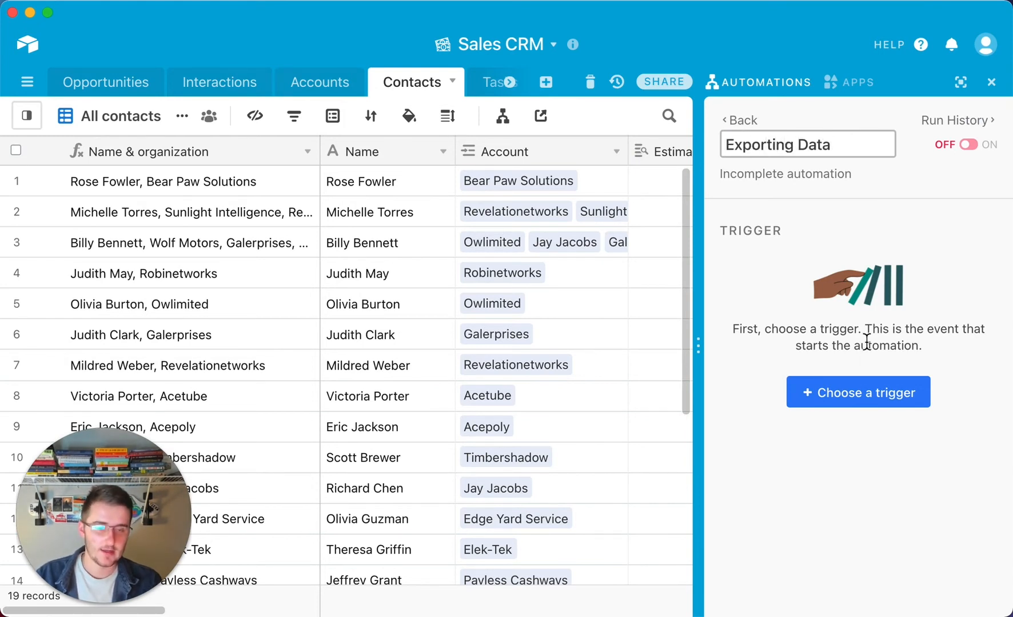
mouse_move(858, 375)
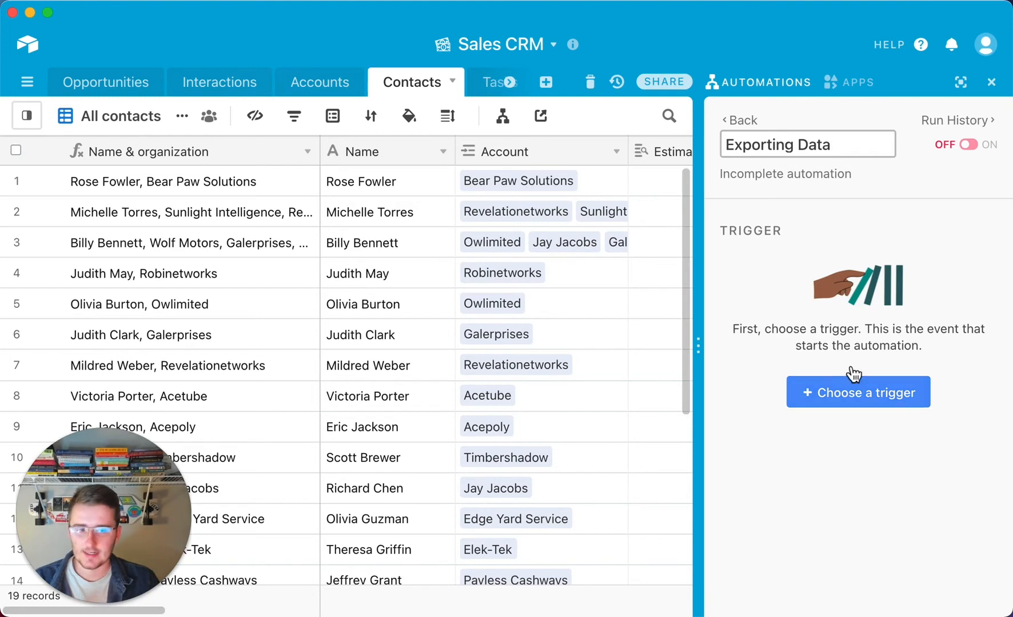
mouse_move(840, 395)
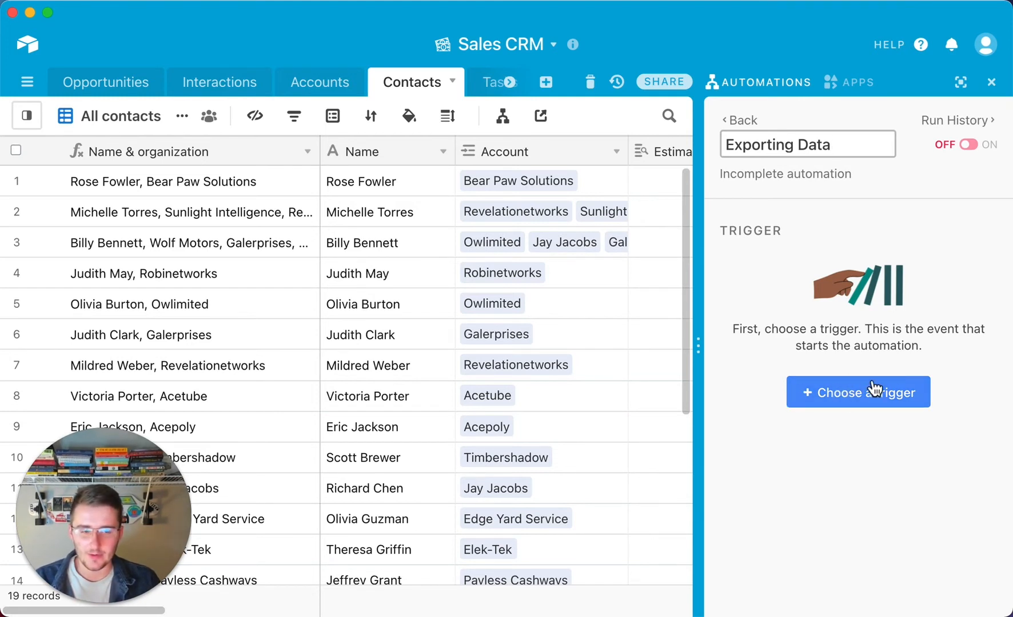
Give the automation a 'When record matches conditions' trigger.
left_click(858, 392)
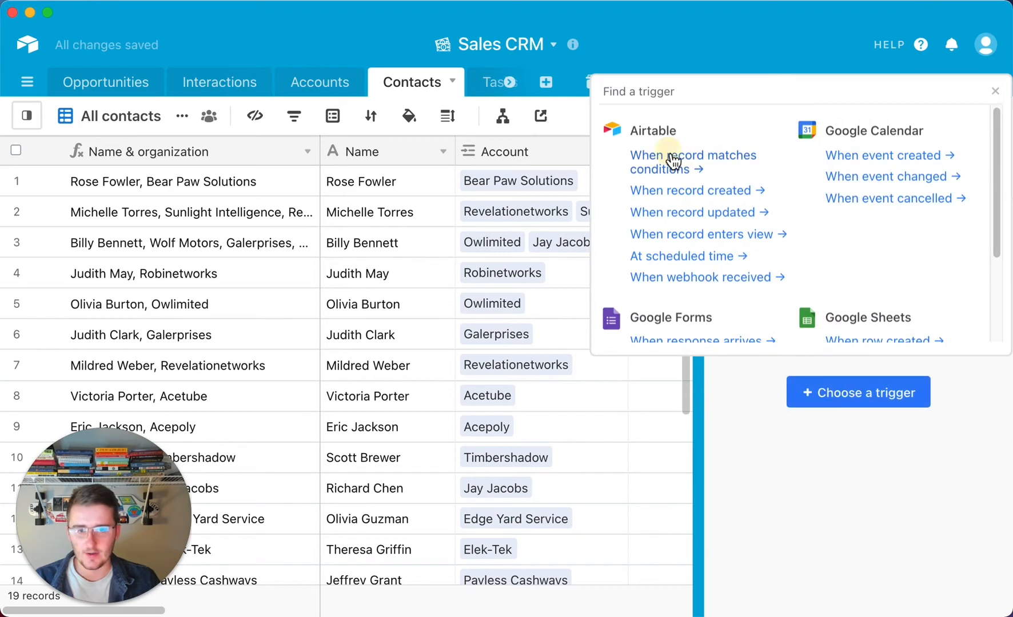
left_click(693, 162)
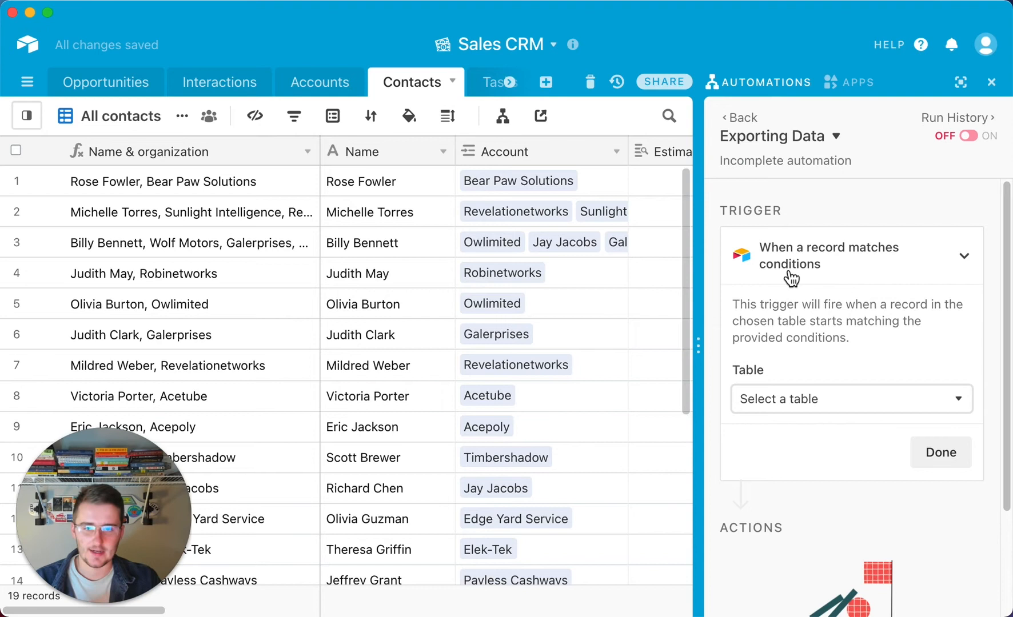
mouse_move(817, 411)
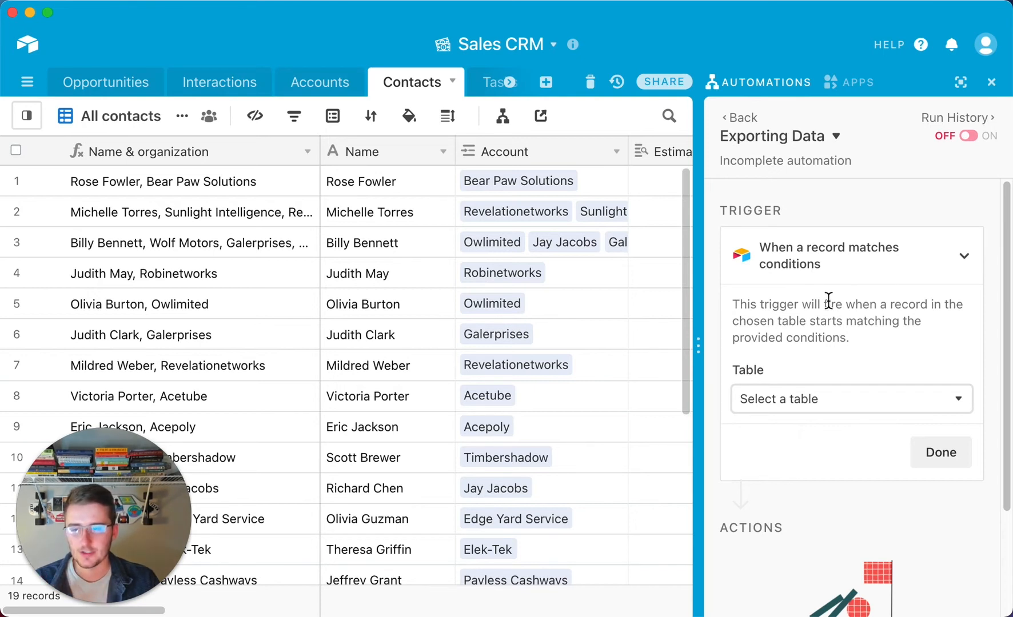
mouse_move(836, 405)
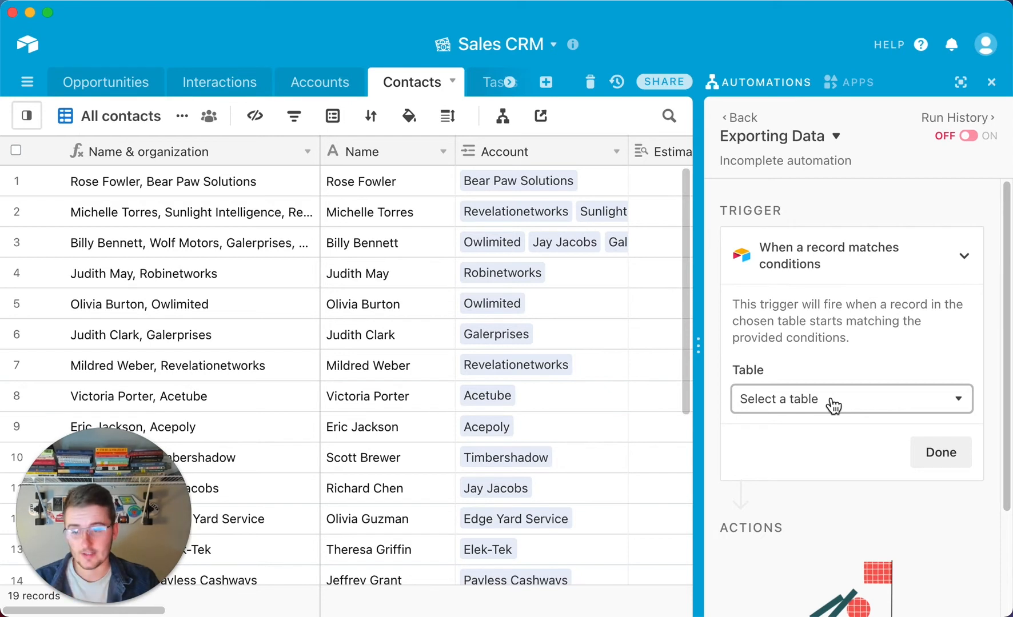
Point the trigger at Contacts with two 'is not empty' conditions and run the test successfully.
left_click(850, 399)
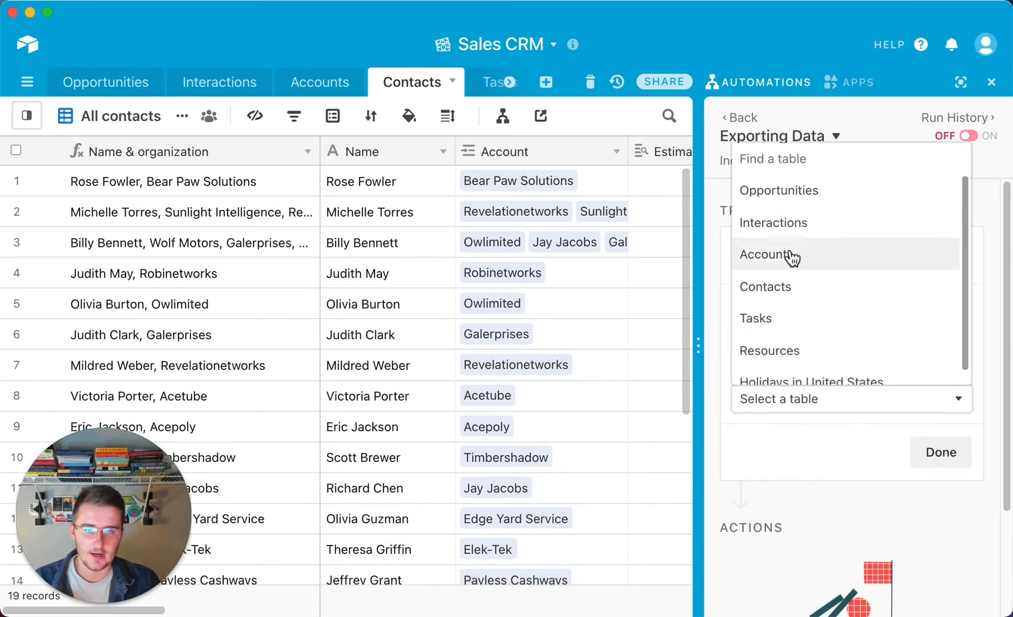
left_click(765, 287)
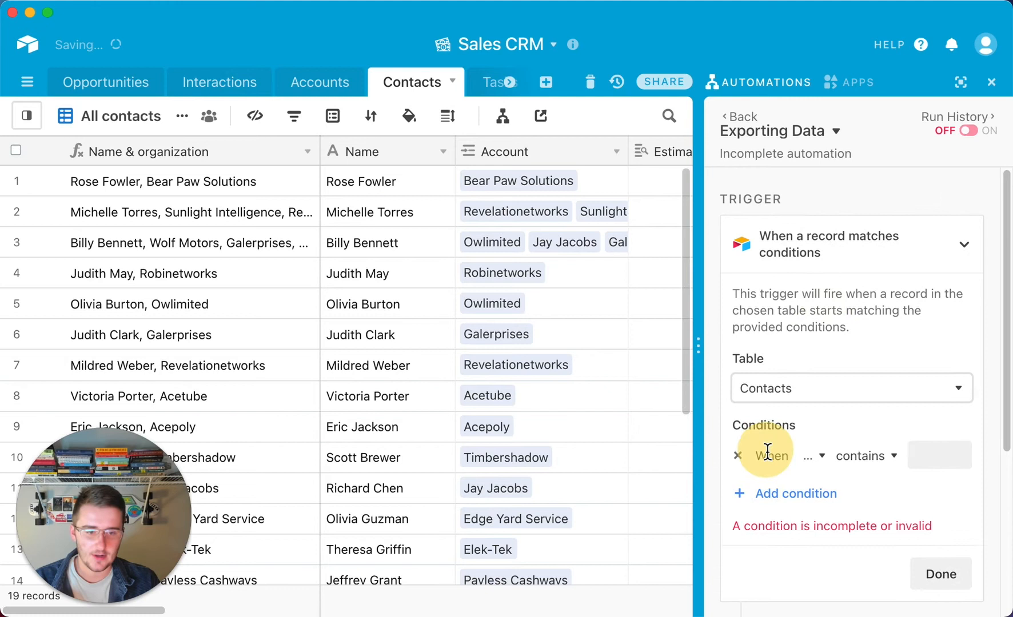
left_click(800, 456)
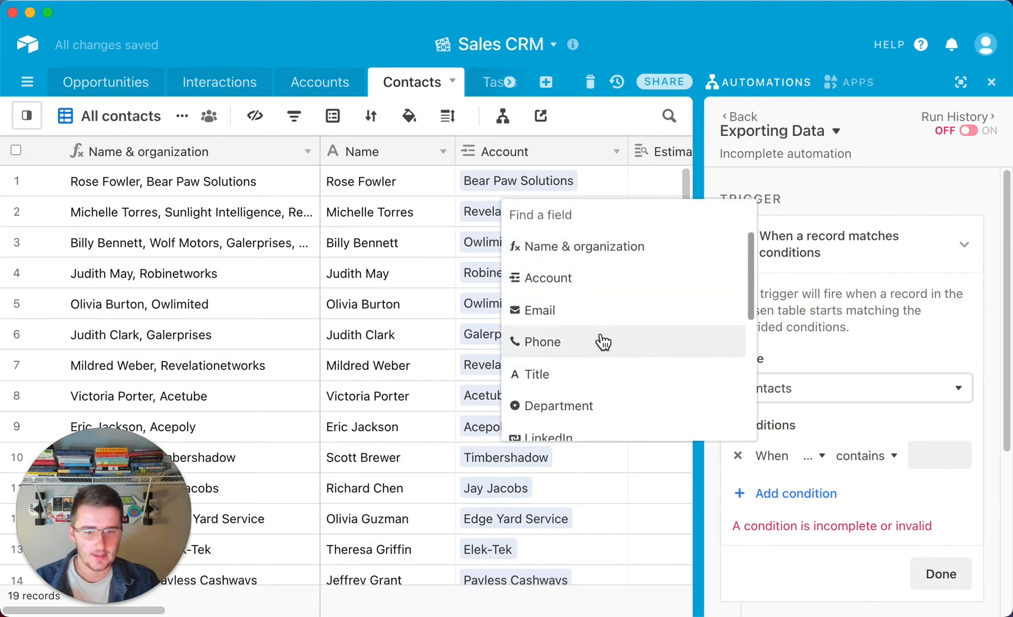
scroll("down", 3)
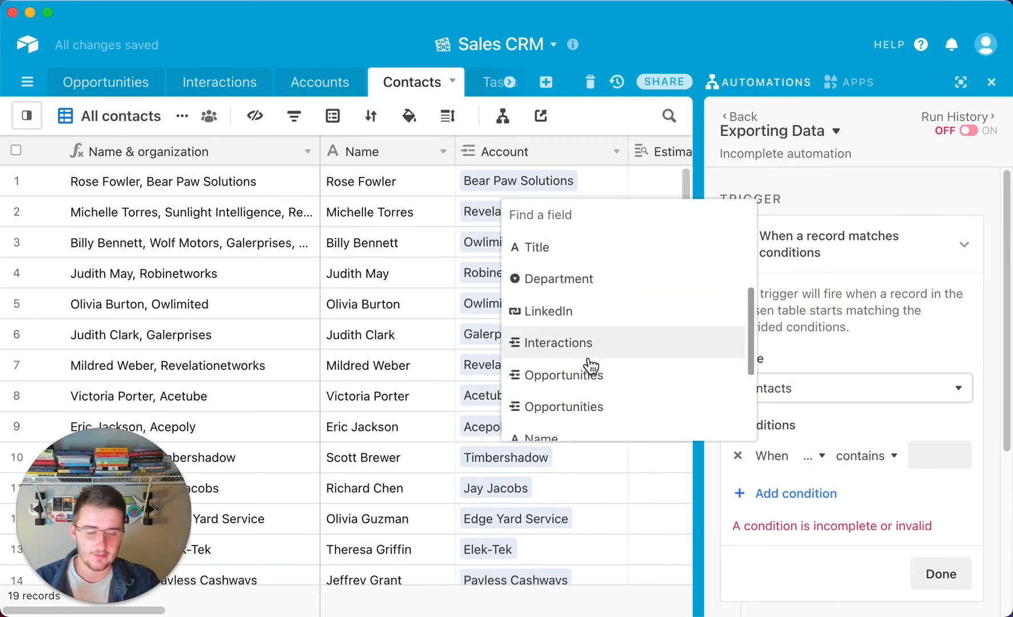
scroll("down", 3)
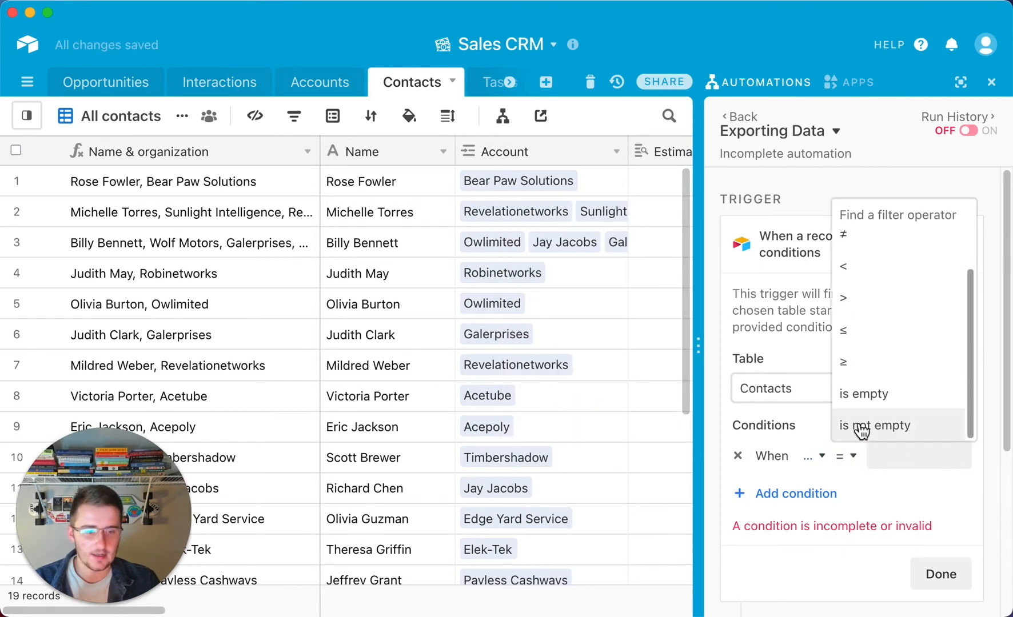
left_click(874, 425)
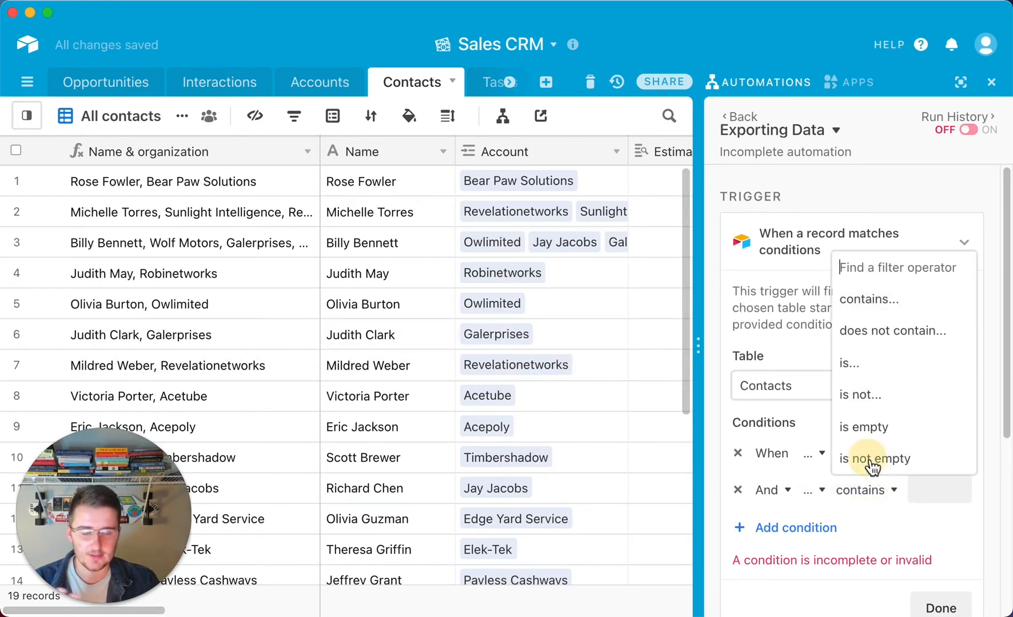
left_click(876, 459)
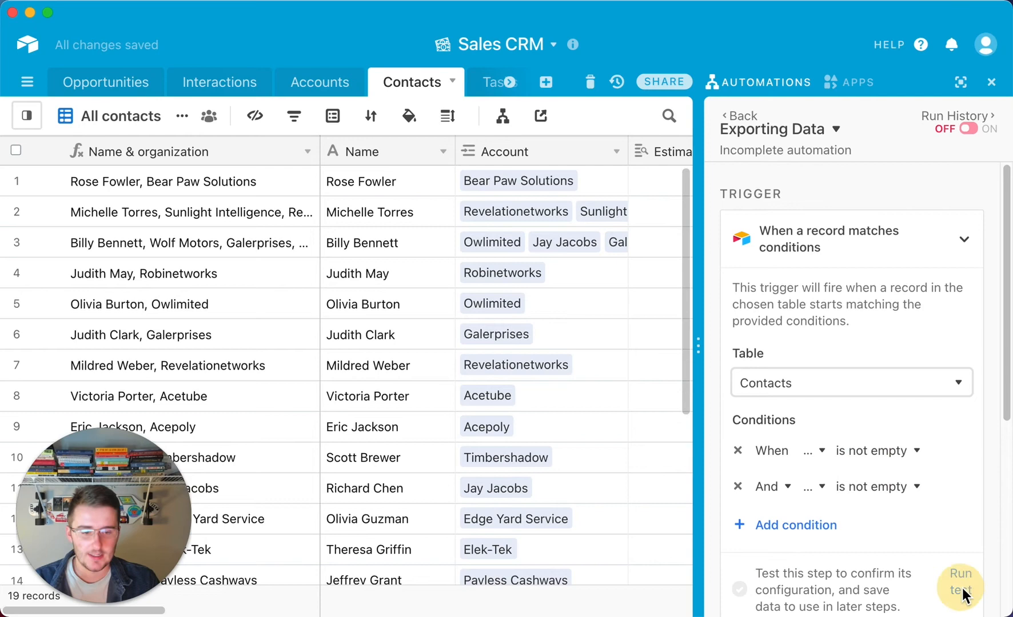
left_click(962, 581)
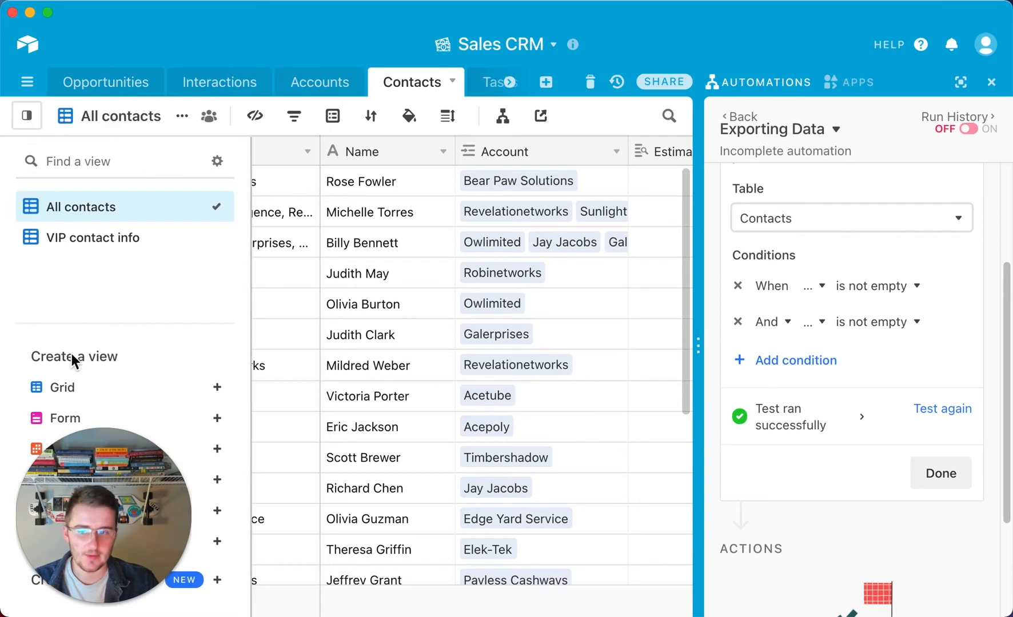
mouse_move(62, 388)
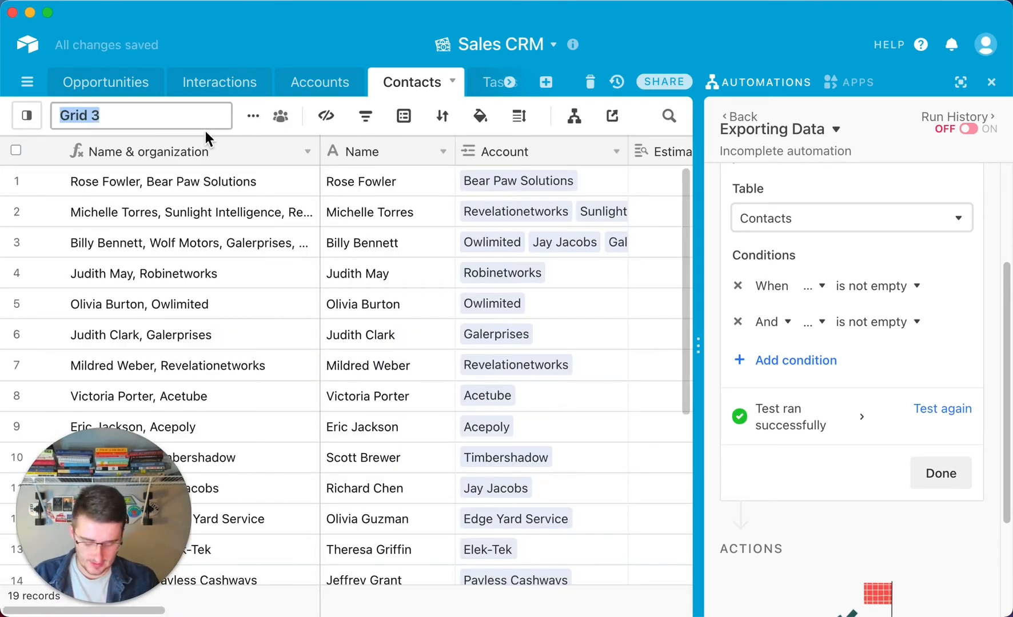
Name the new grid view 'Automation-export', fixing a typo along the way.
type("Auo")
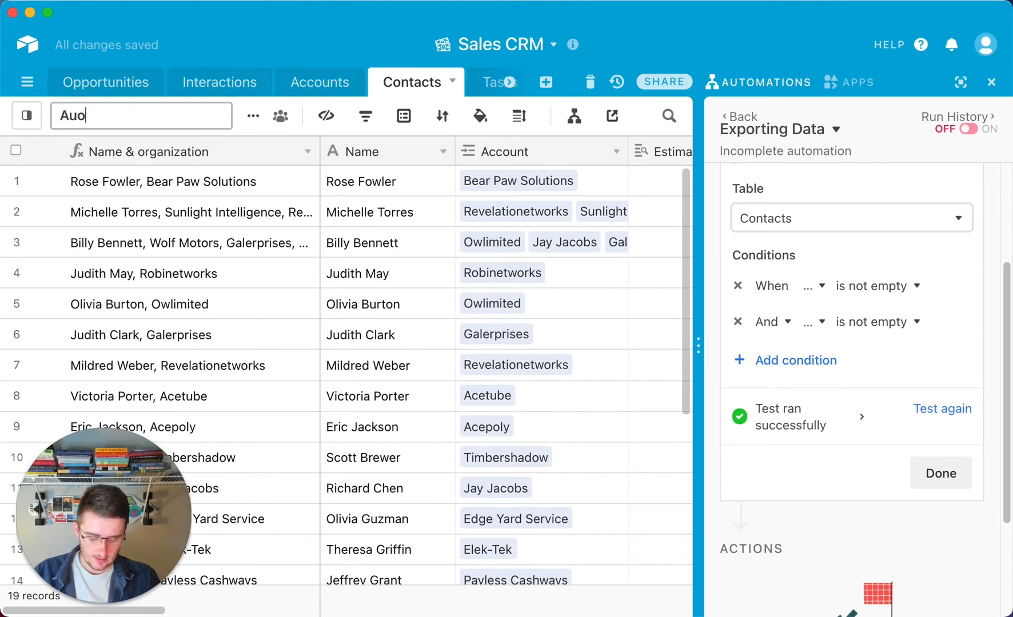
key("Backspace")
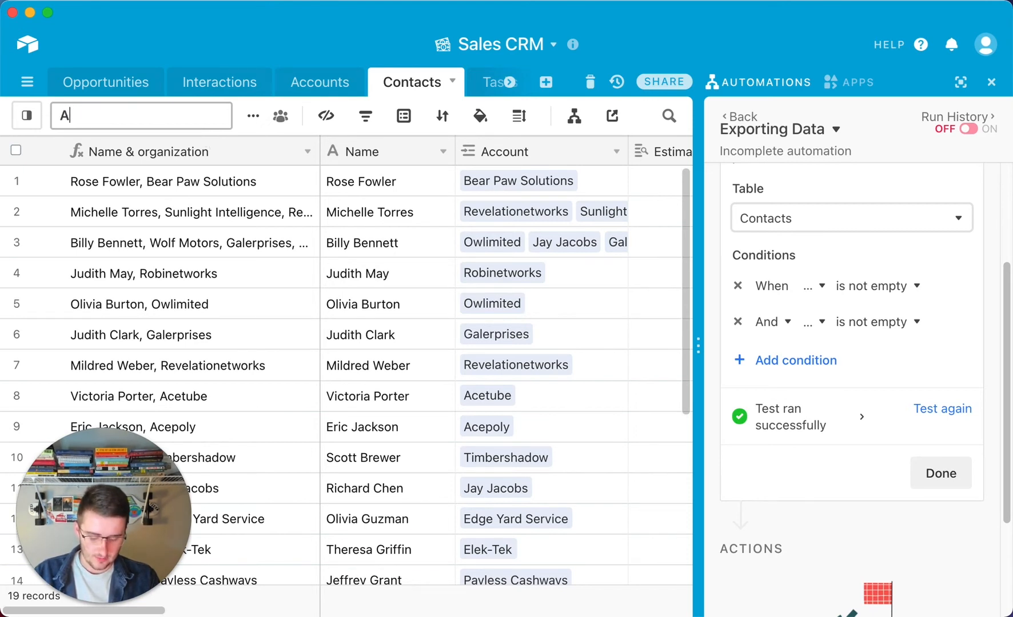
type("utomation")
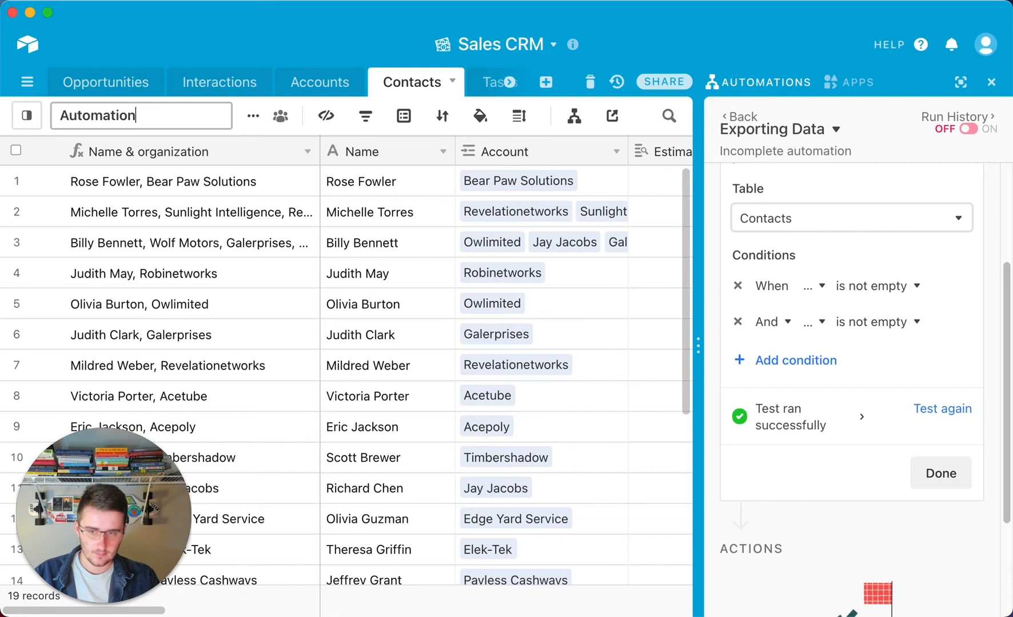
type("-export")
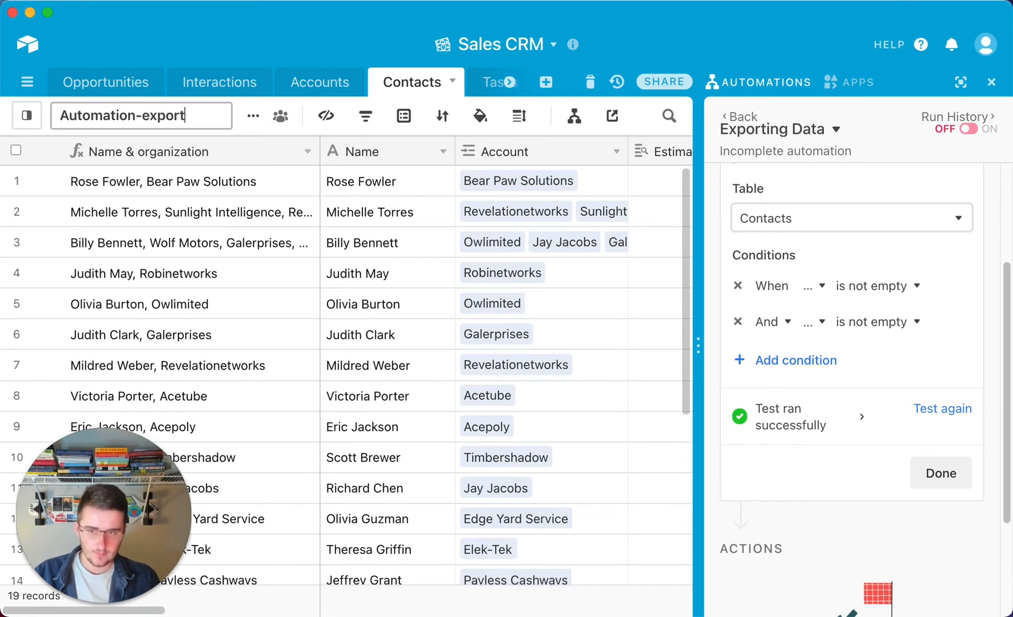
mouse_move(280, 116)
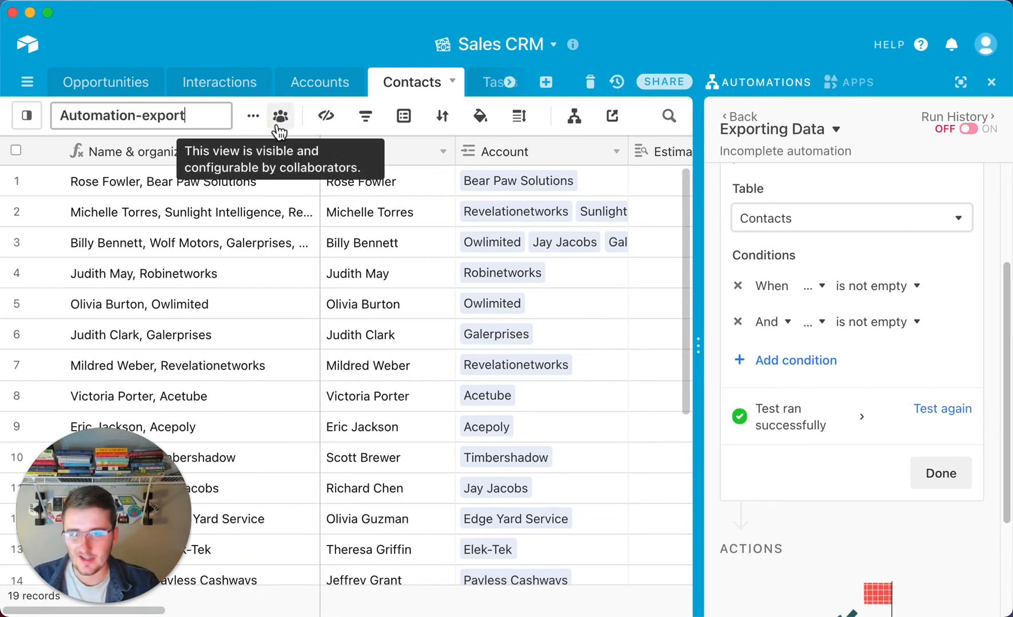
left_click(280, 116)
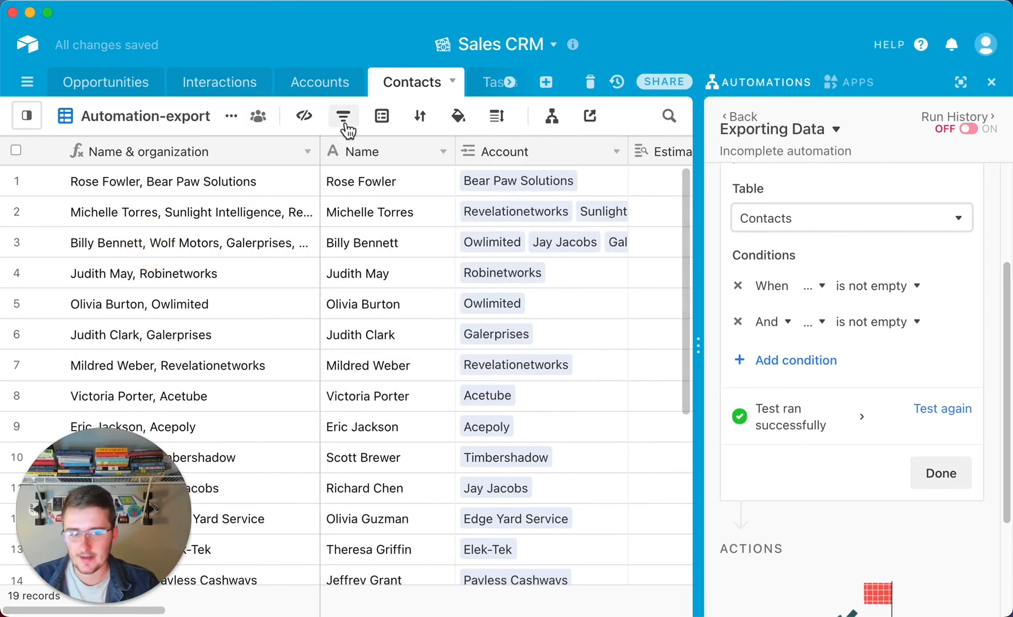
Filter the view on a non-empty Email field.
left_click(343, 117)
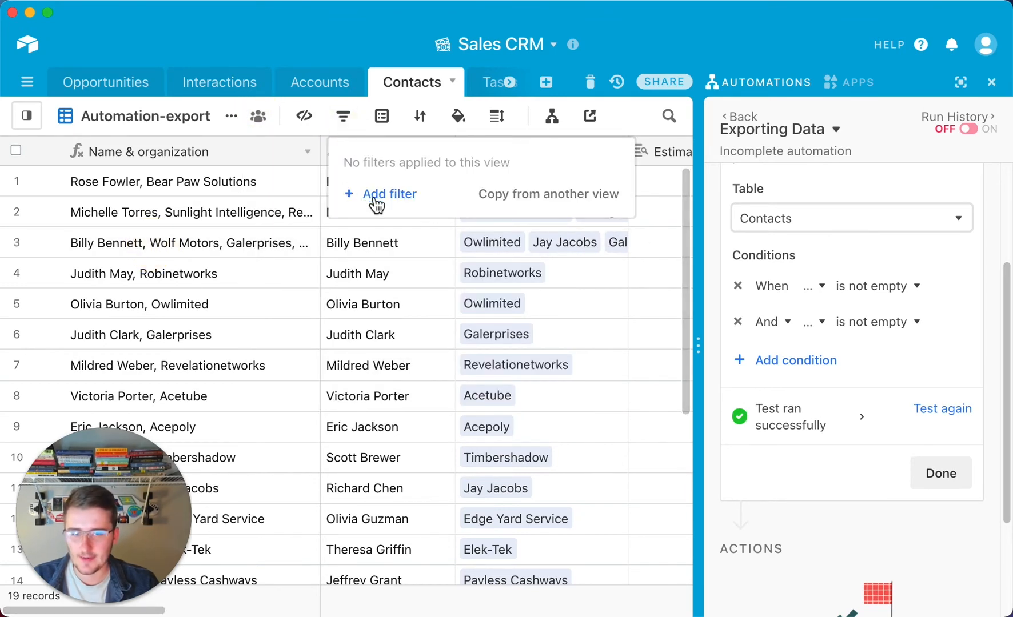
left_click(808, 322)
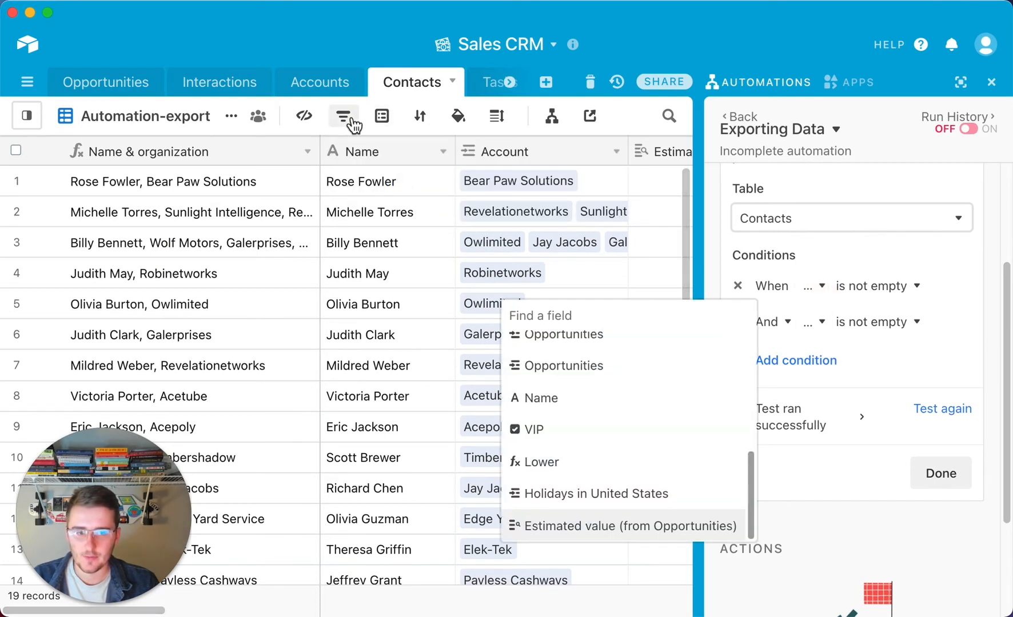
left_click(344, 117)
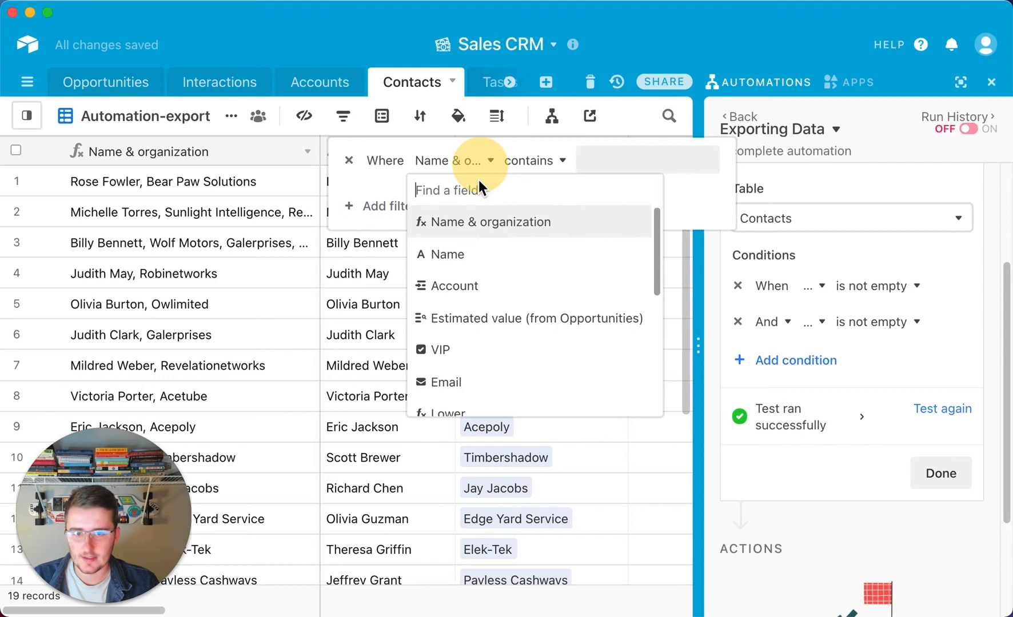
left_click(445, 382)
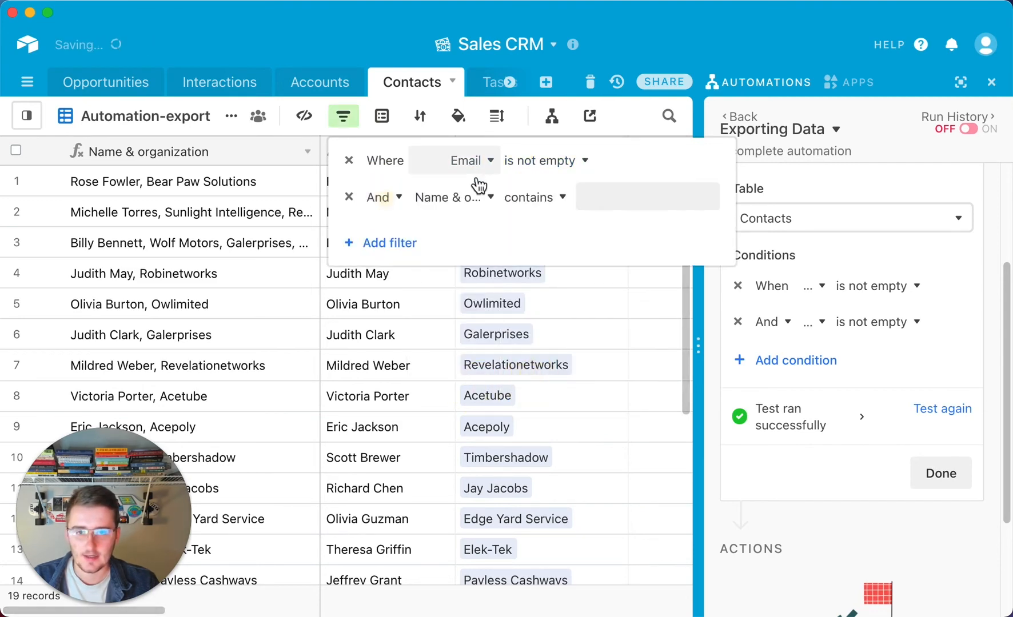
Add a second filter comparing Estimated value with less-than, leaving 3 records.
left_click(452, 198)
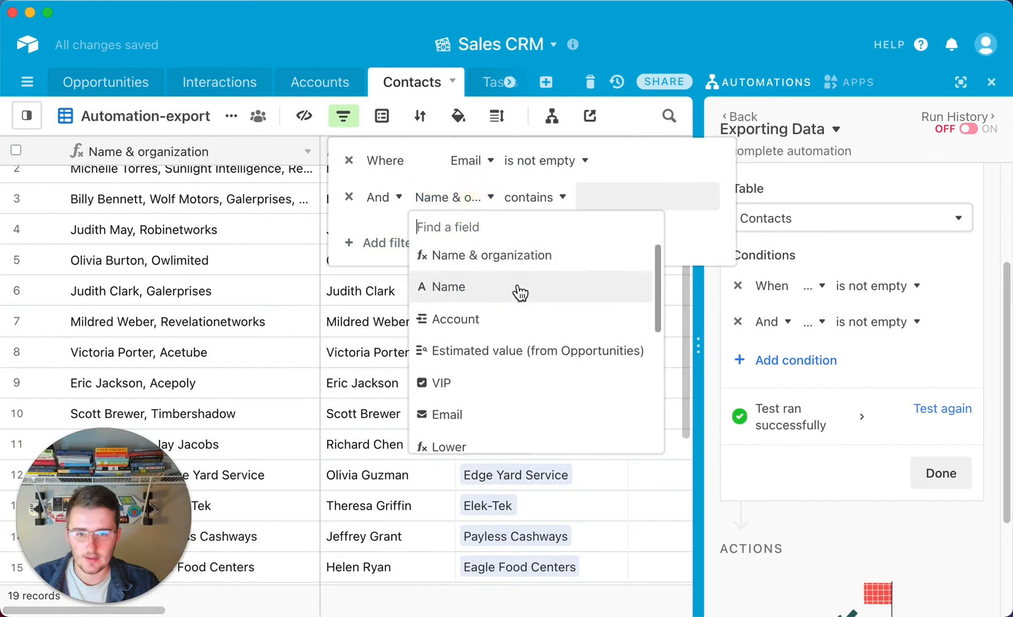
left_click(537, 351)
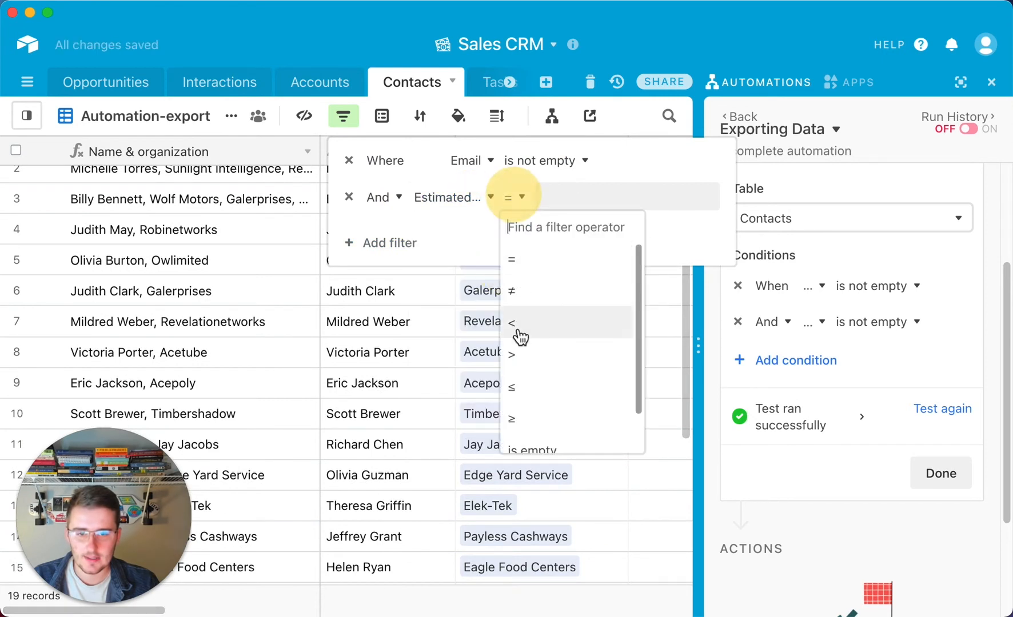
left_click(553, 448)
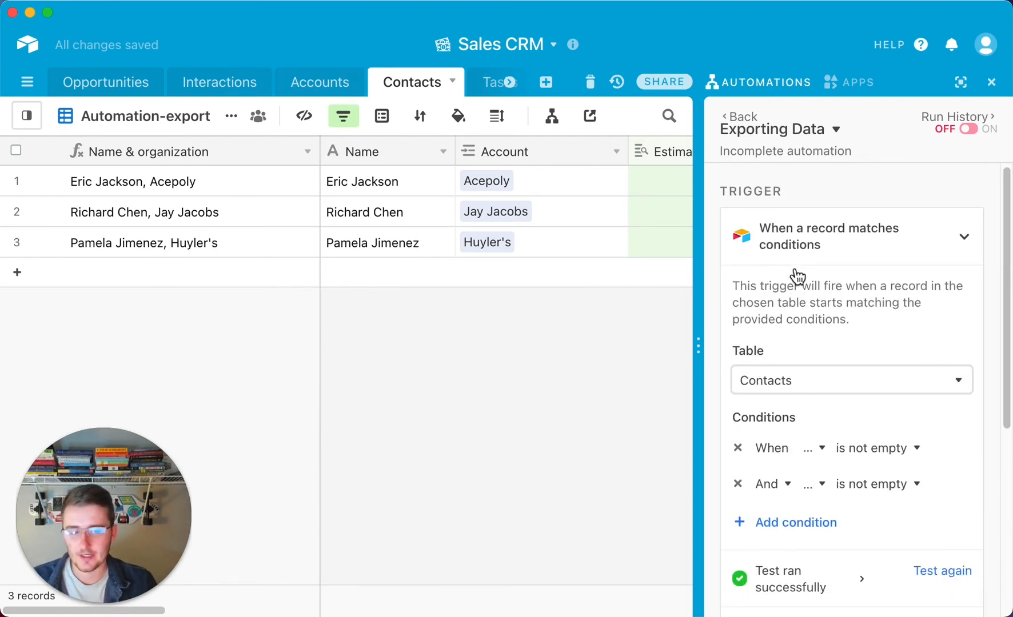
scroll("down", 3)
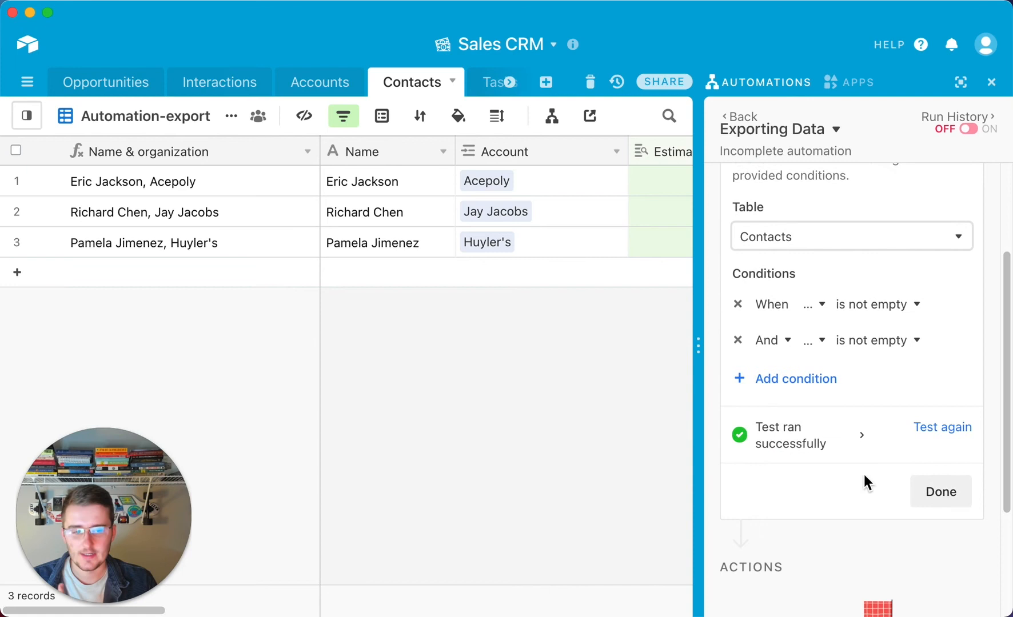
mouse_move(720, 242)
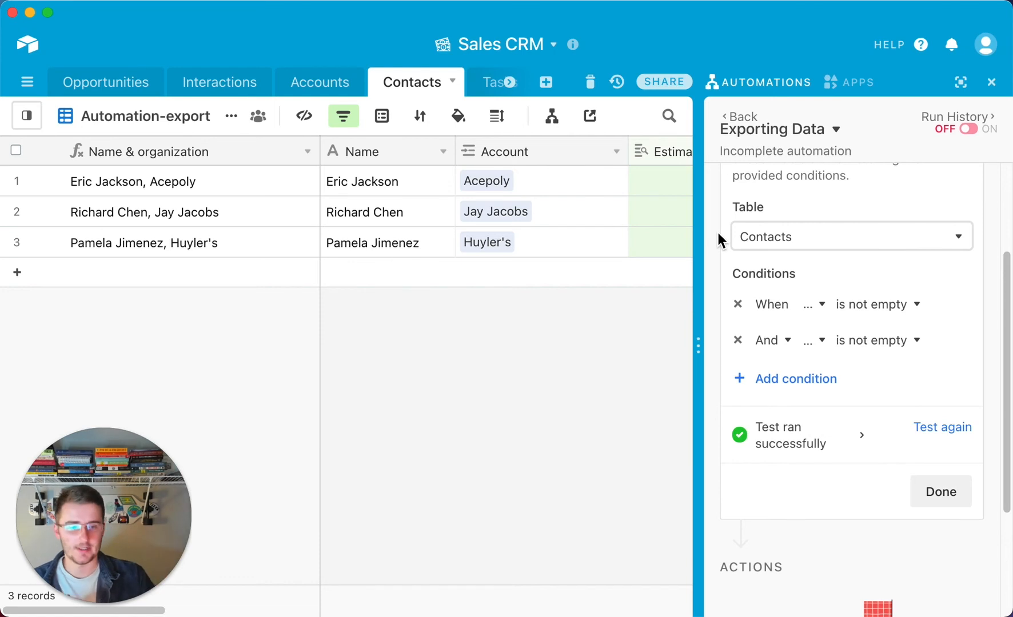
Add a Create record action on Accounts with Industry 'New' and a Company LinkedIn field.
left_click(850, 570)
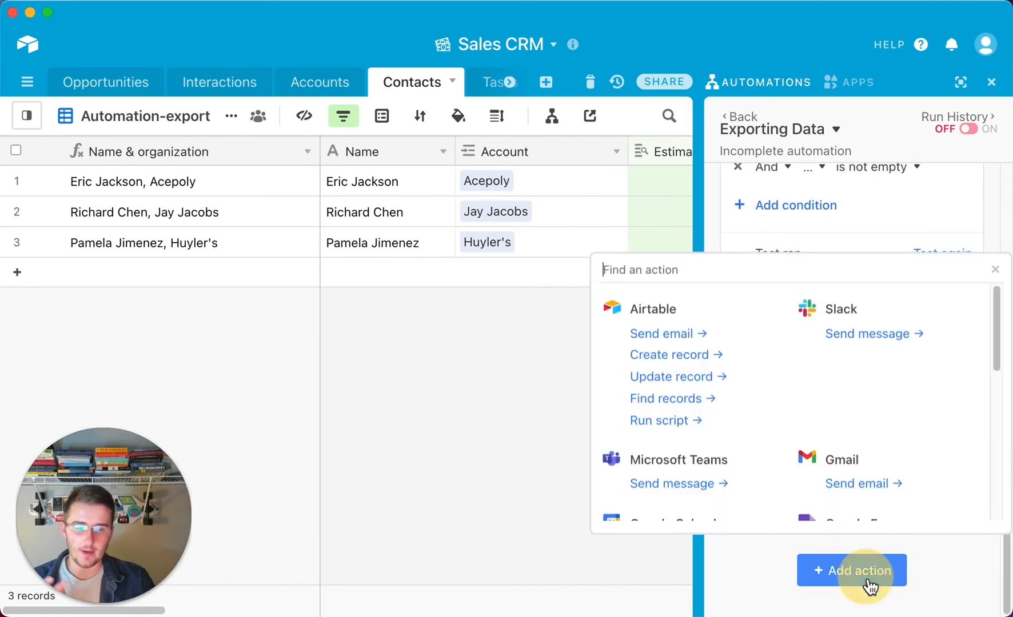
mouse_move(665, 365)
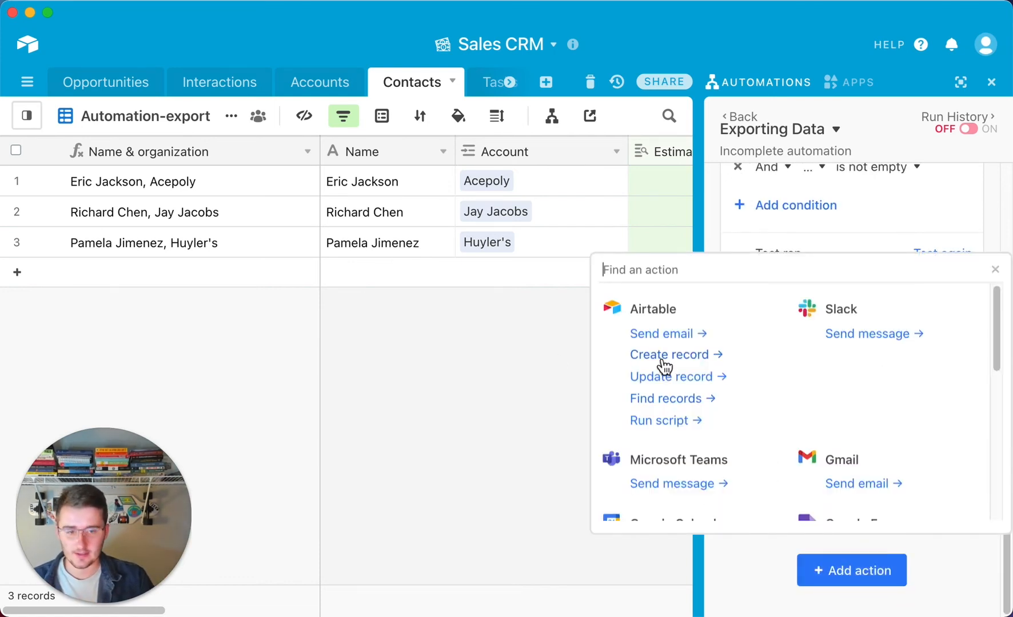
left_click(672, 354)
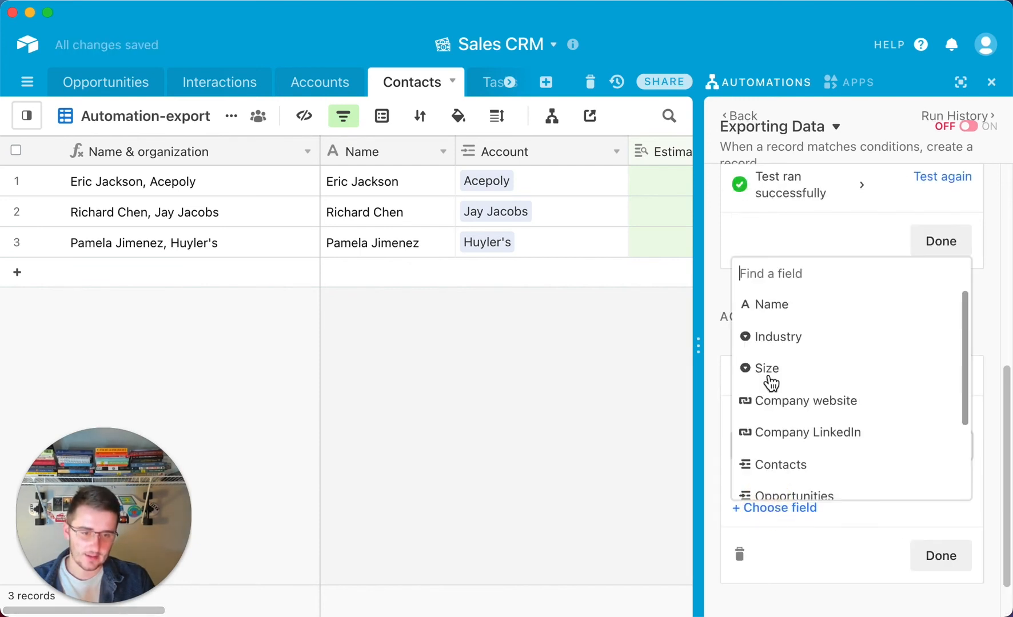
left_click(778, 336)
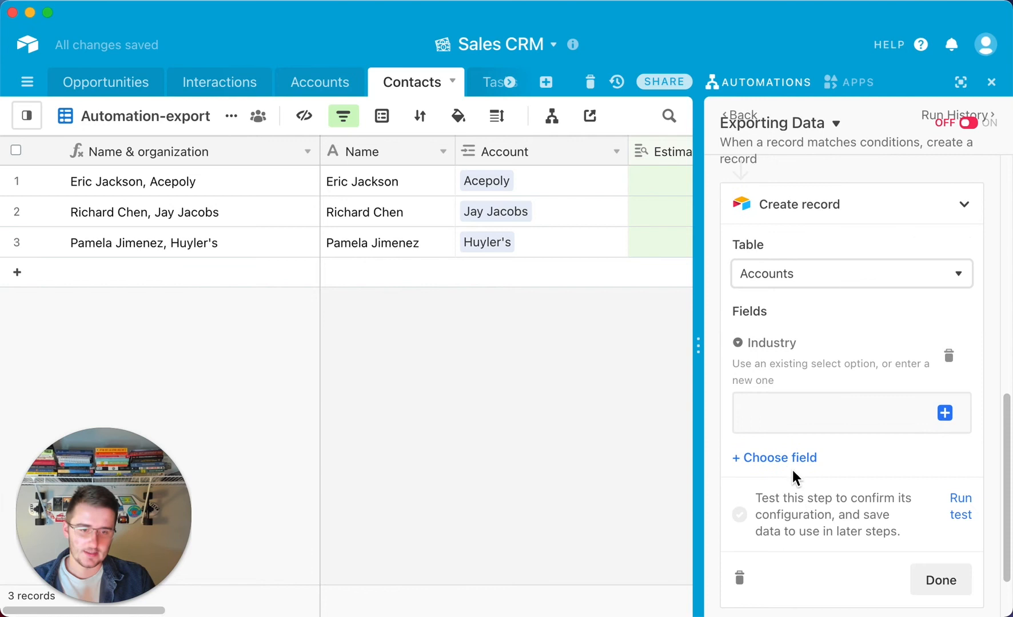
left_click(774, 457)
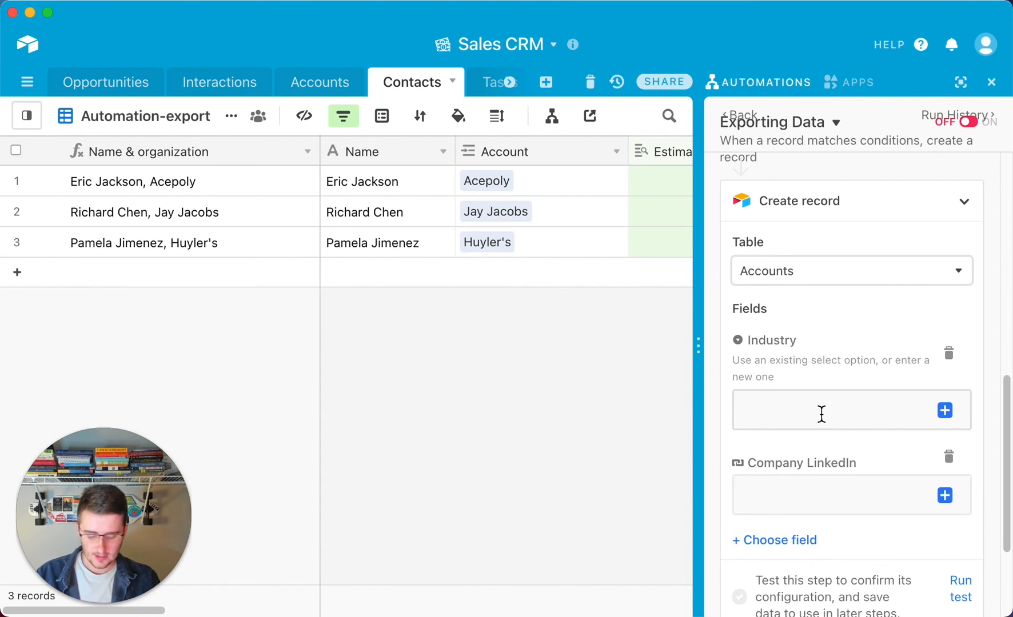
type("New")
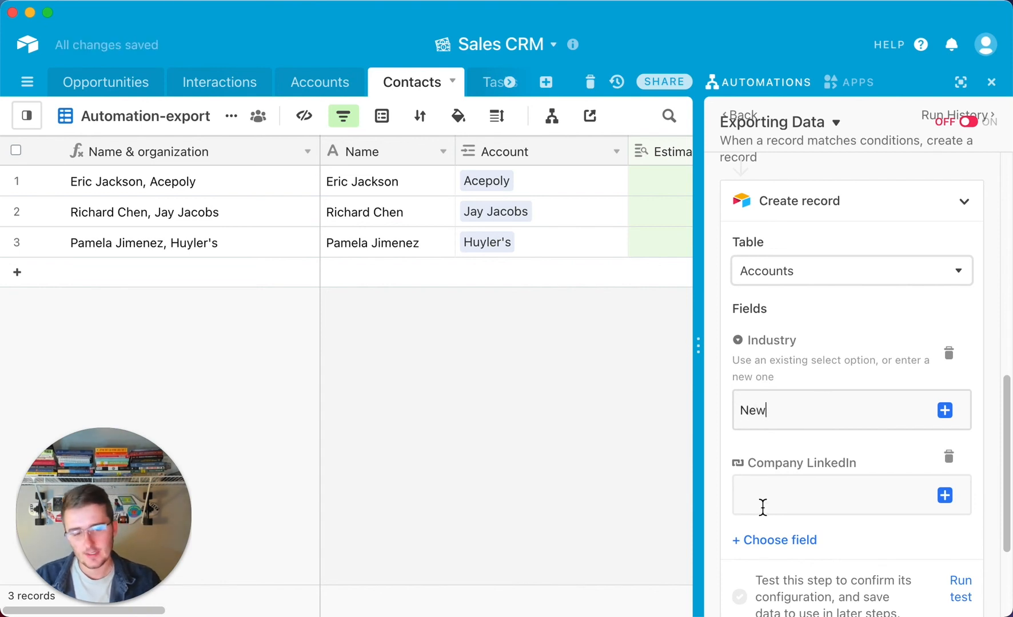
mouse_move(849, 465)
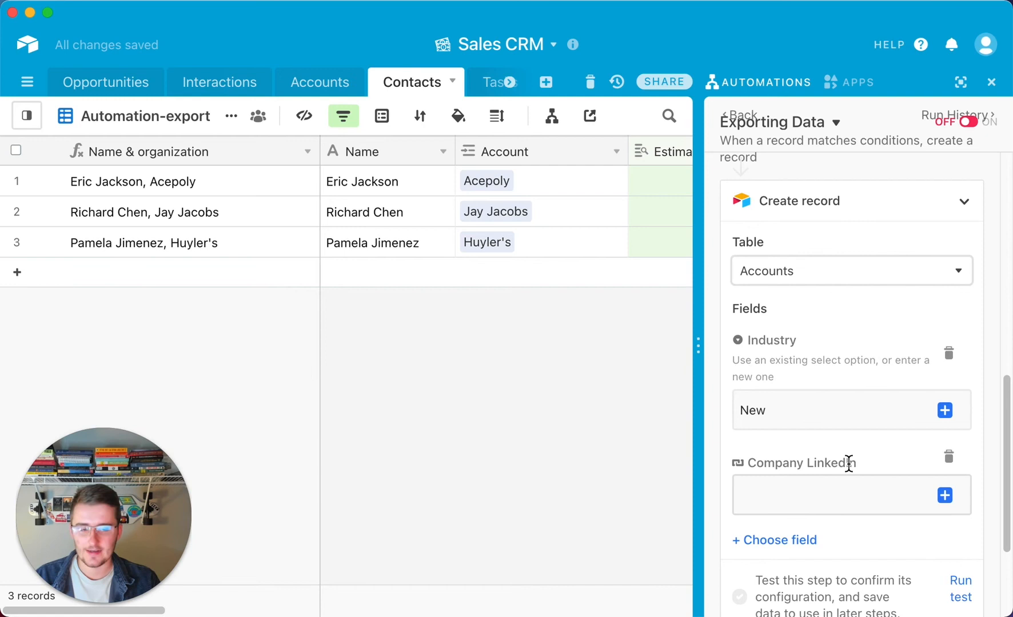
mouse_move(944, 495)
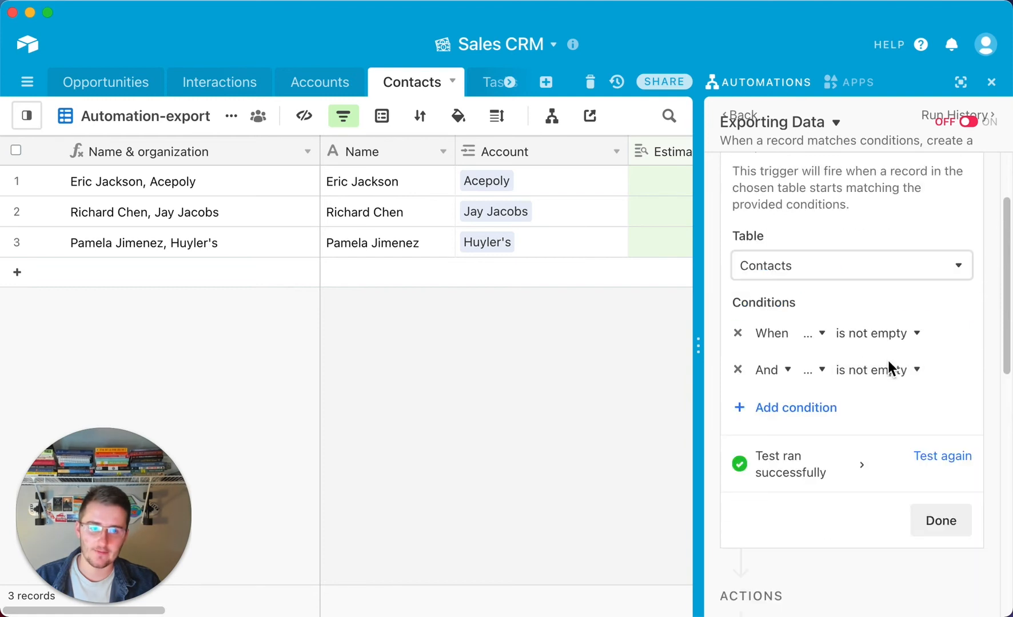
Fill Company LinkedIn with the triggering record's LinkedIn value as an inserted token.
scroll("down", 3)
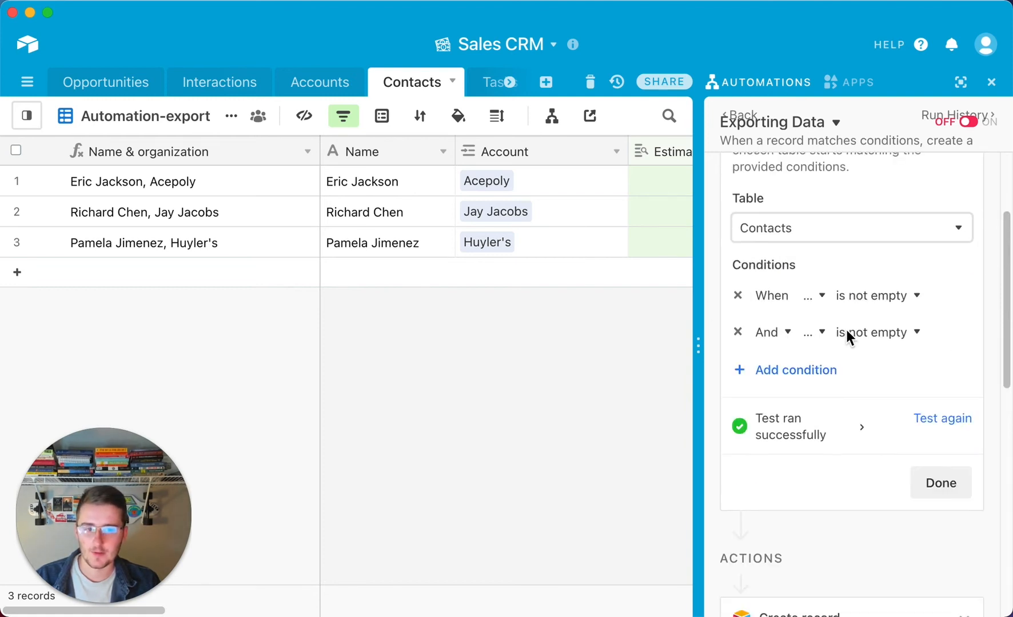
scroll("down", 3)
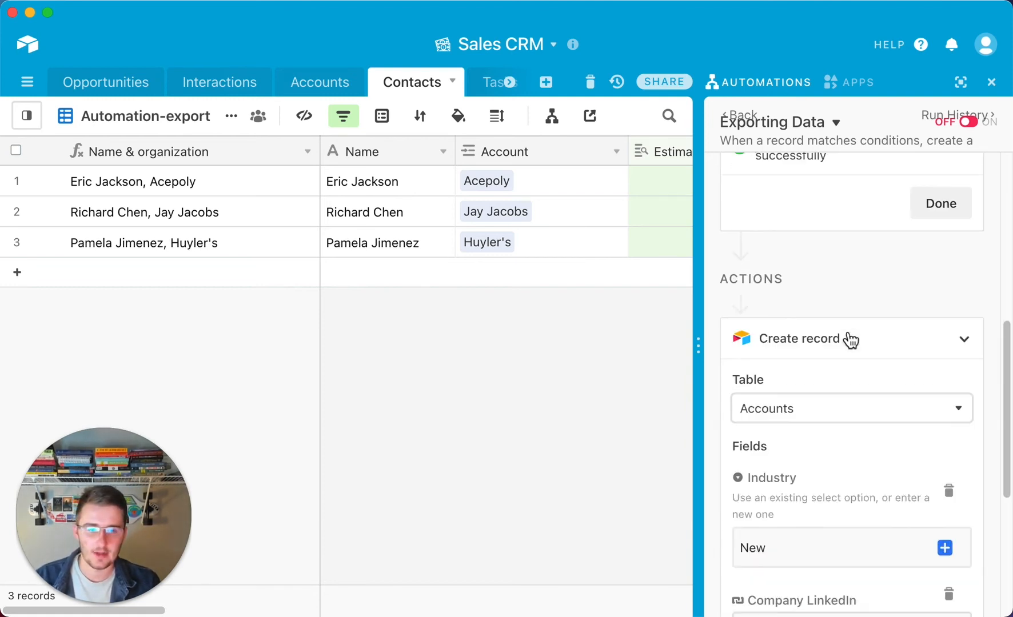
scroll("down", 3)
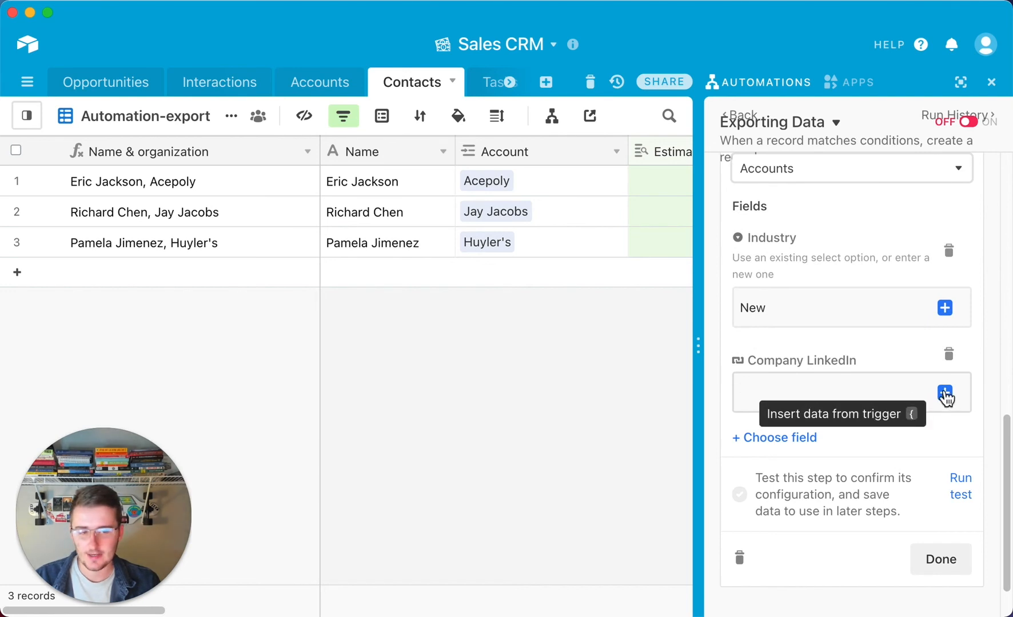
left_click(944, 395)
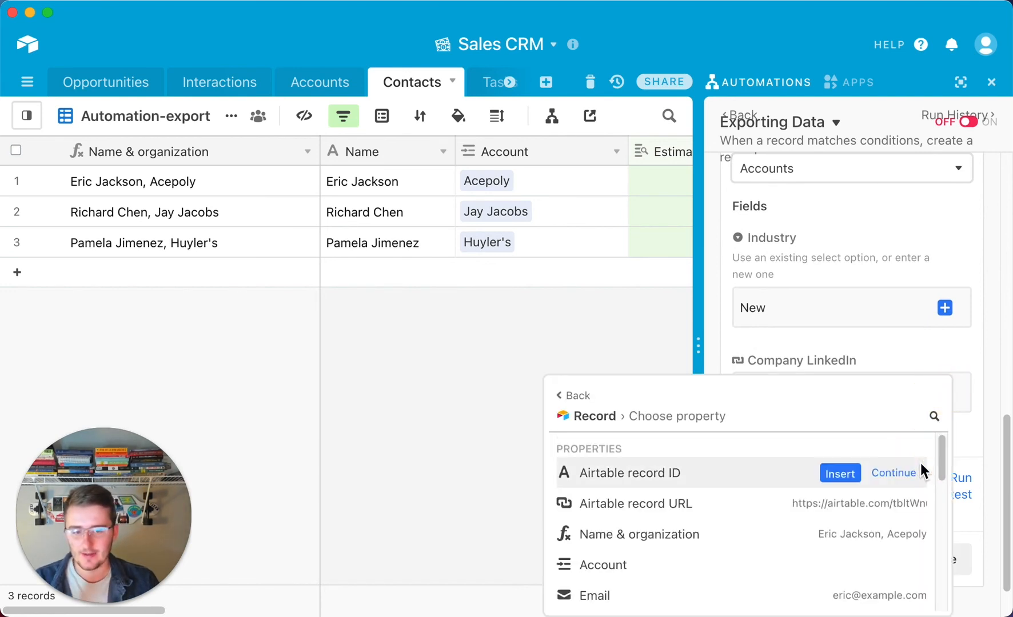
scroll("down", 3)
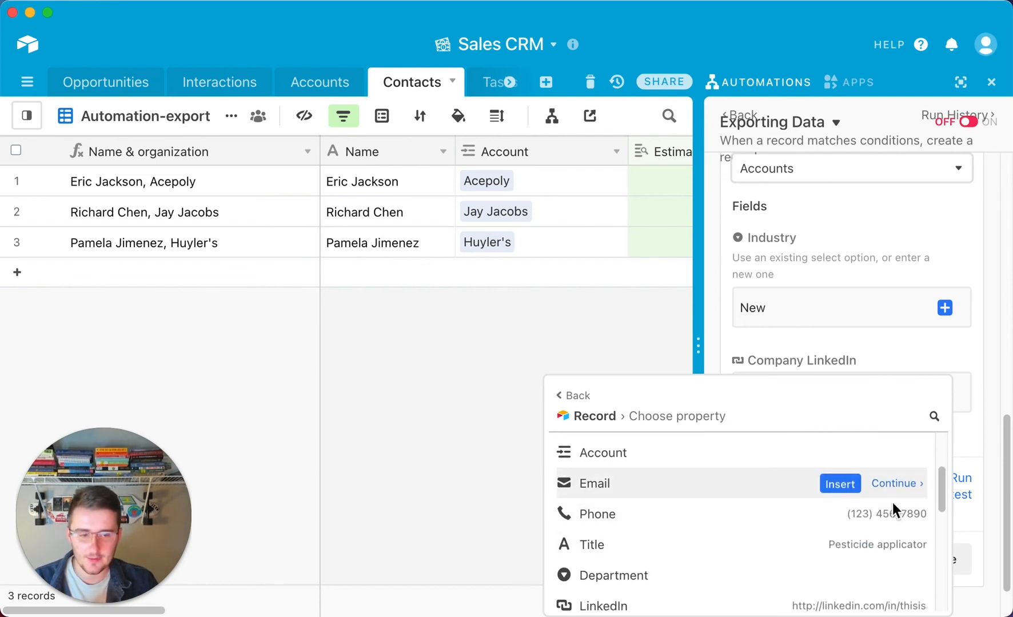
scroll("down", 3)
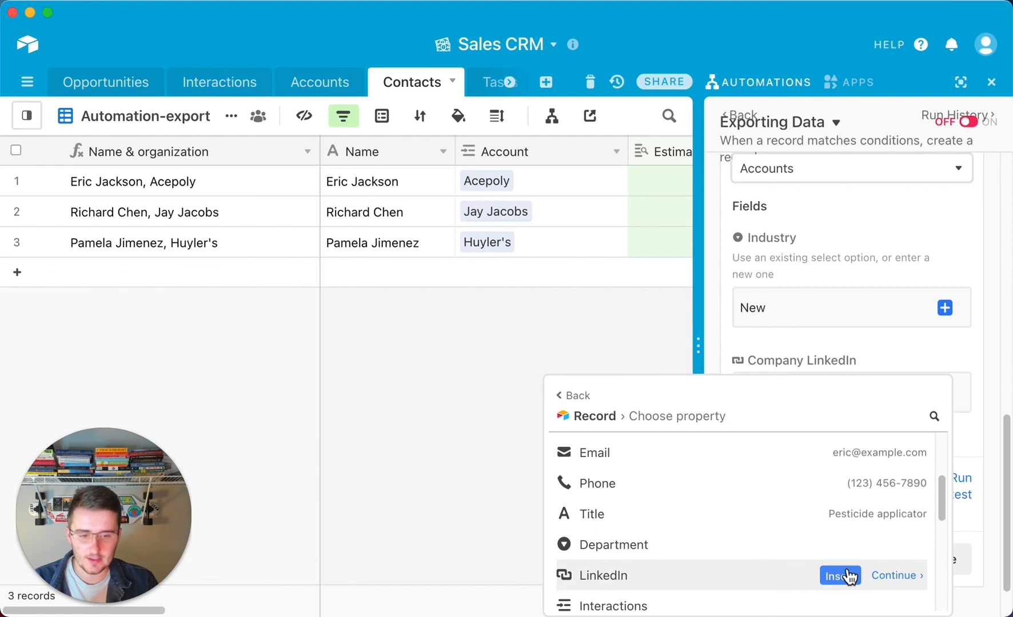
left_click(834, 575)
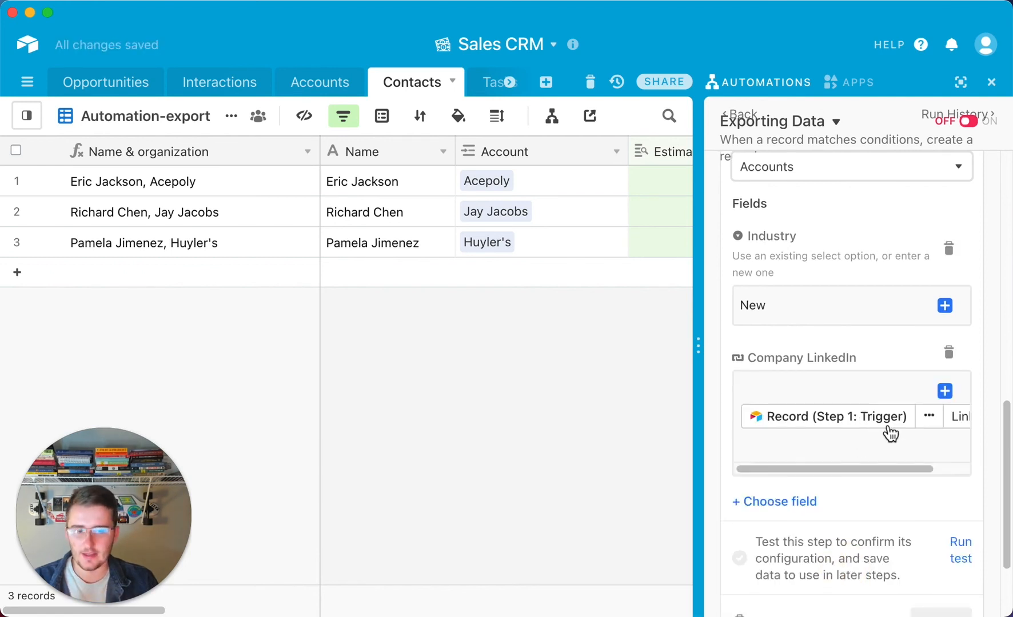
mouse_move(883, 443)
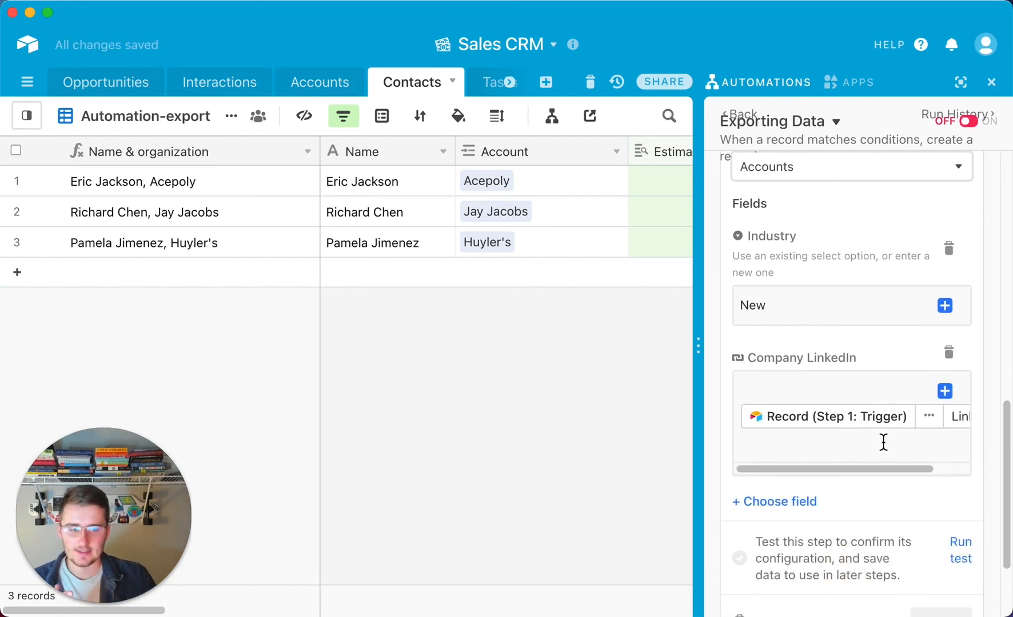
mouse_move(865, 431)
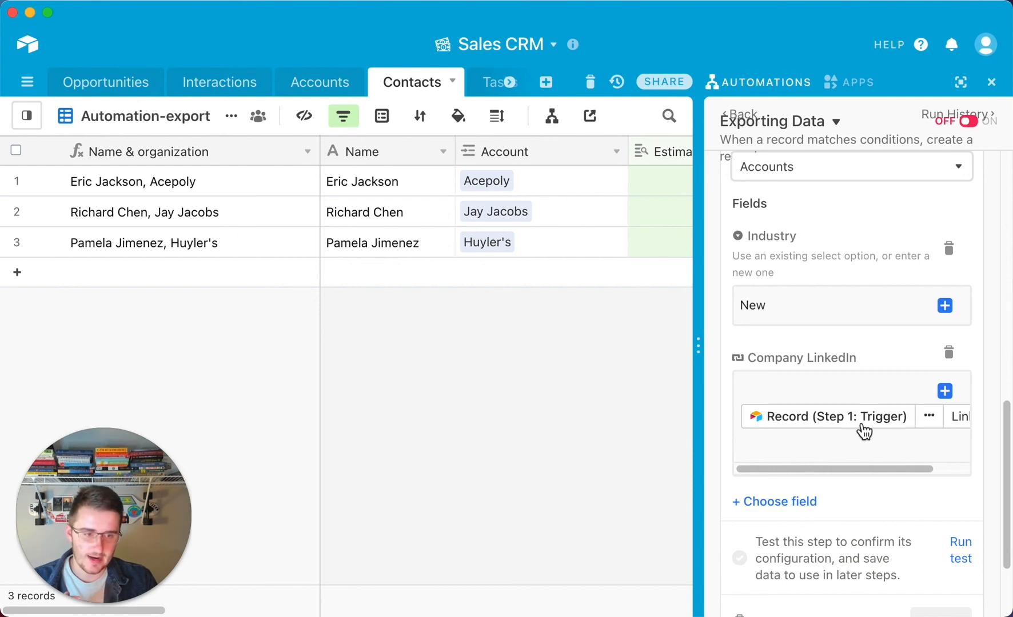
mouse_move(963, 431)
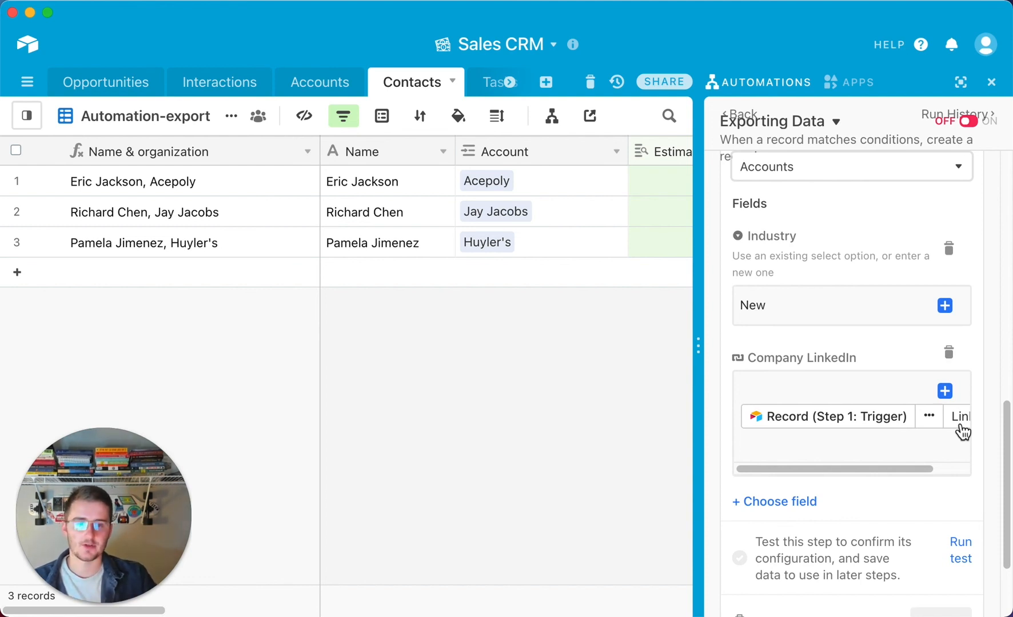
mouse_move(946, 393)
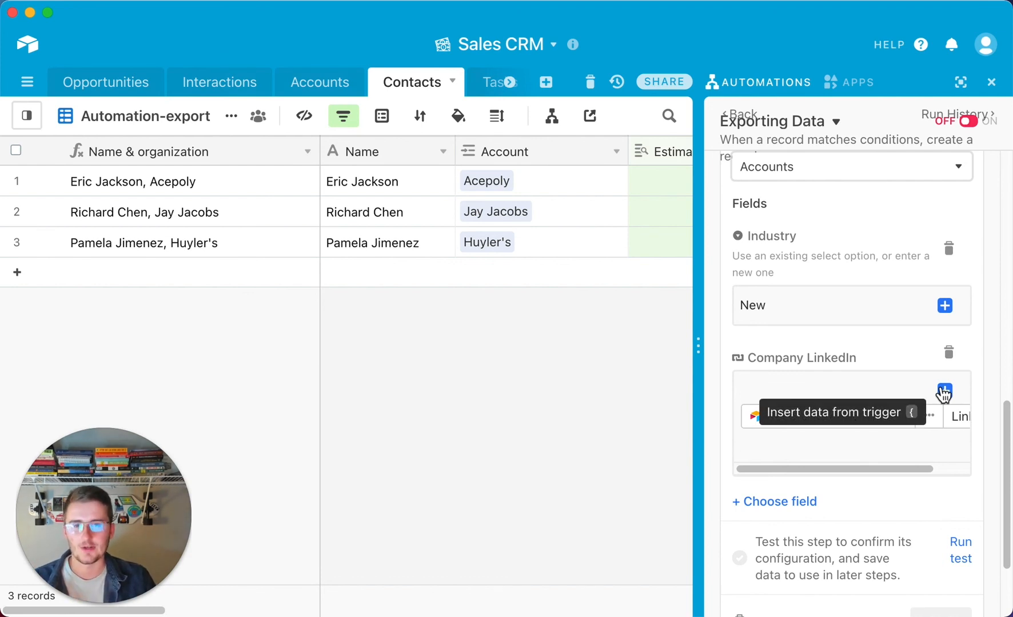
left_click(945, 391)
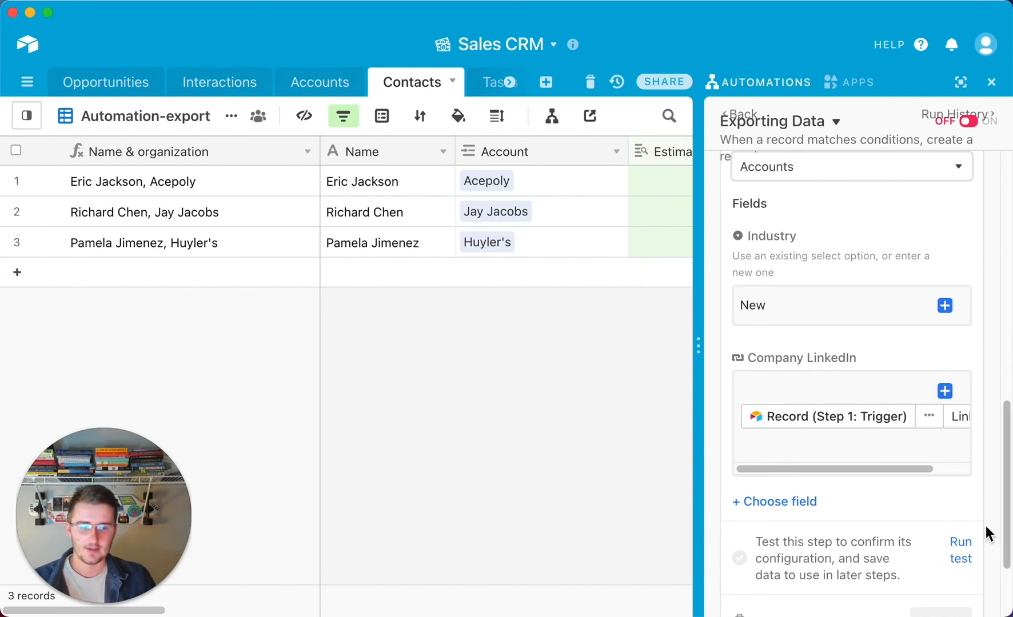
mouse_move(923, 526)
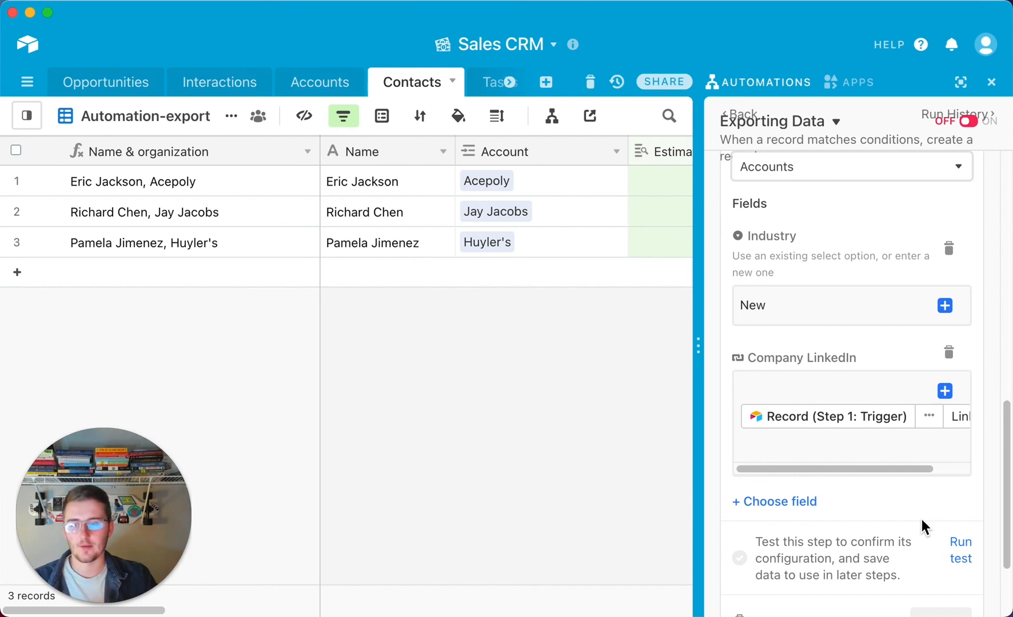